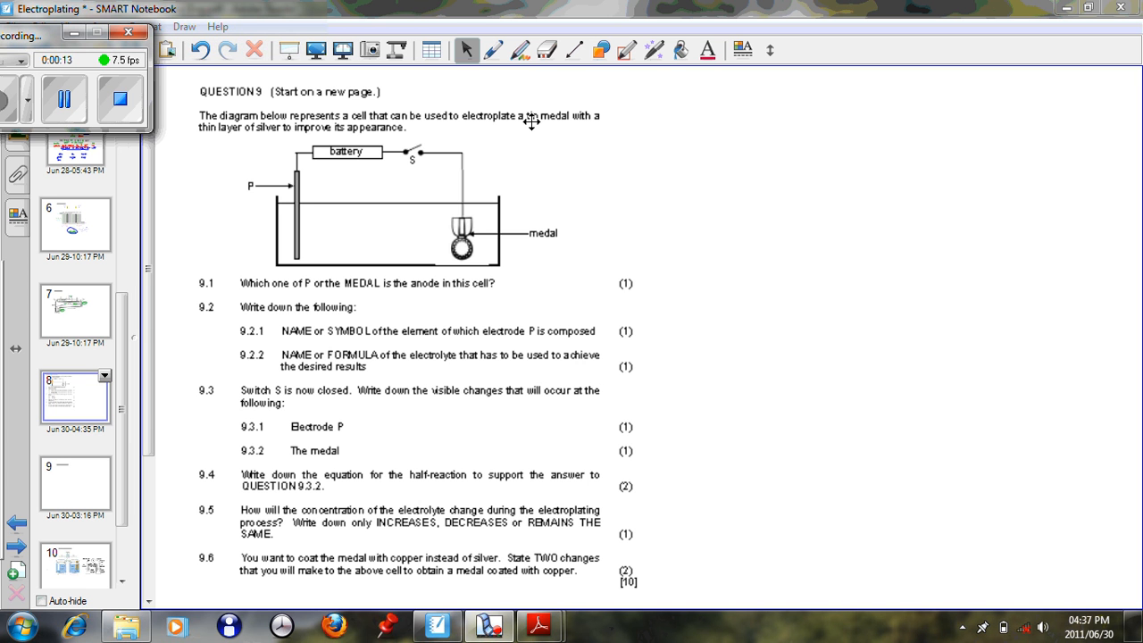
{"action": "mouse_move", "coordinate": [503, 64]}
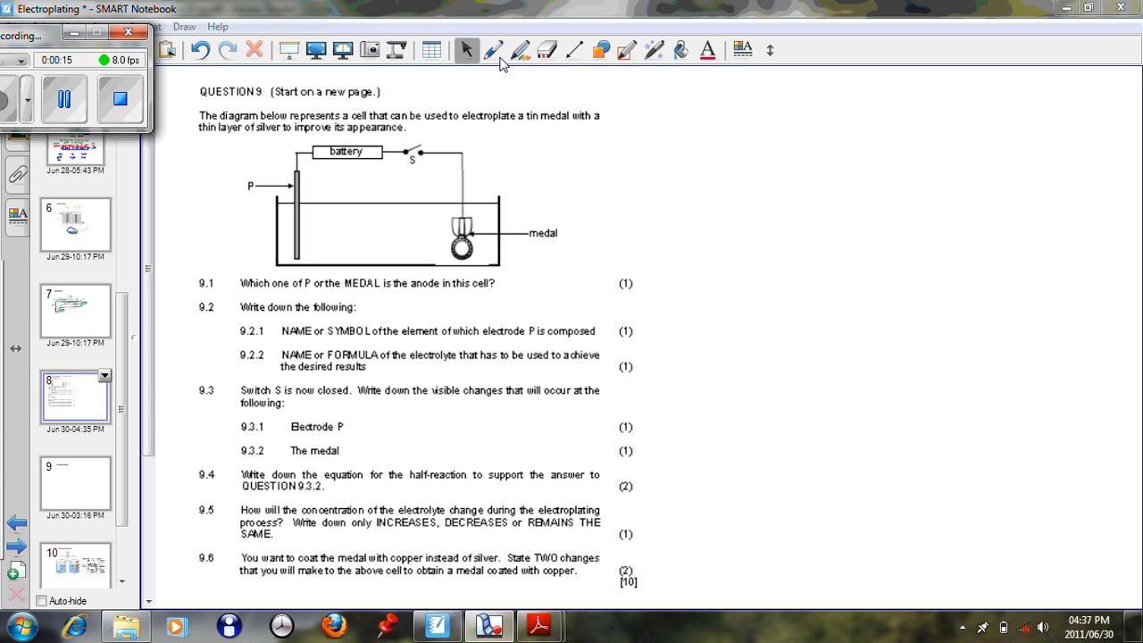
Step: Handwrite "Nov '10" in black pen beside the Question 9 heading
{"action": "left_click", "coordinate": [492, 50]}
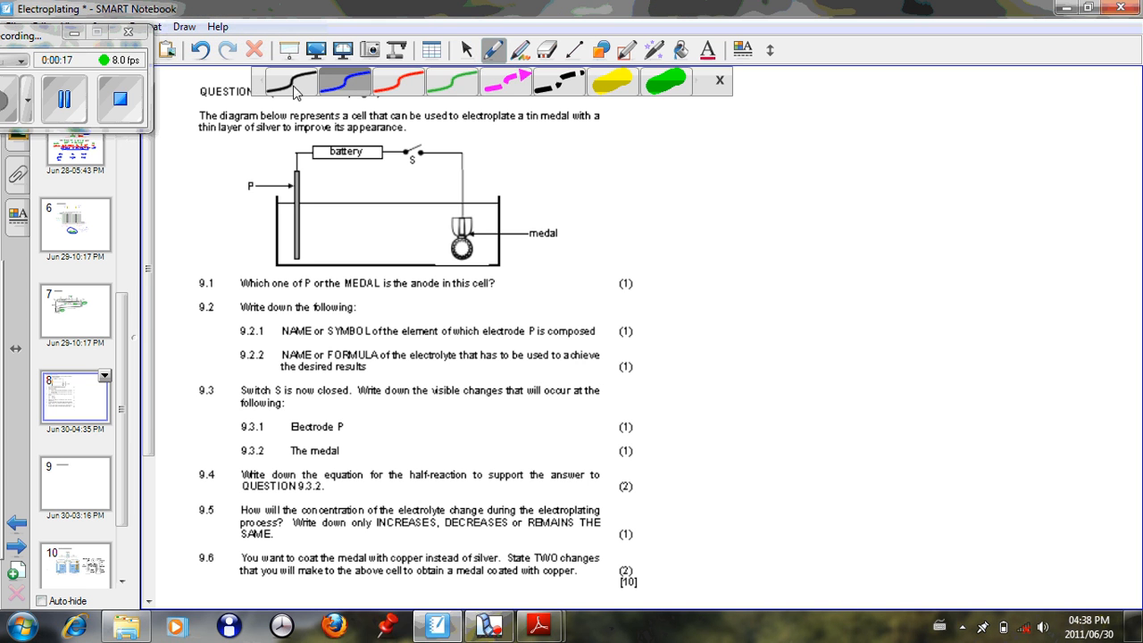
{"action": "left_click", "coordinate": [720, 80]}
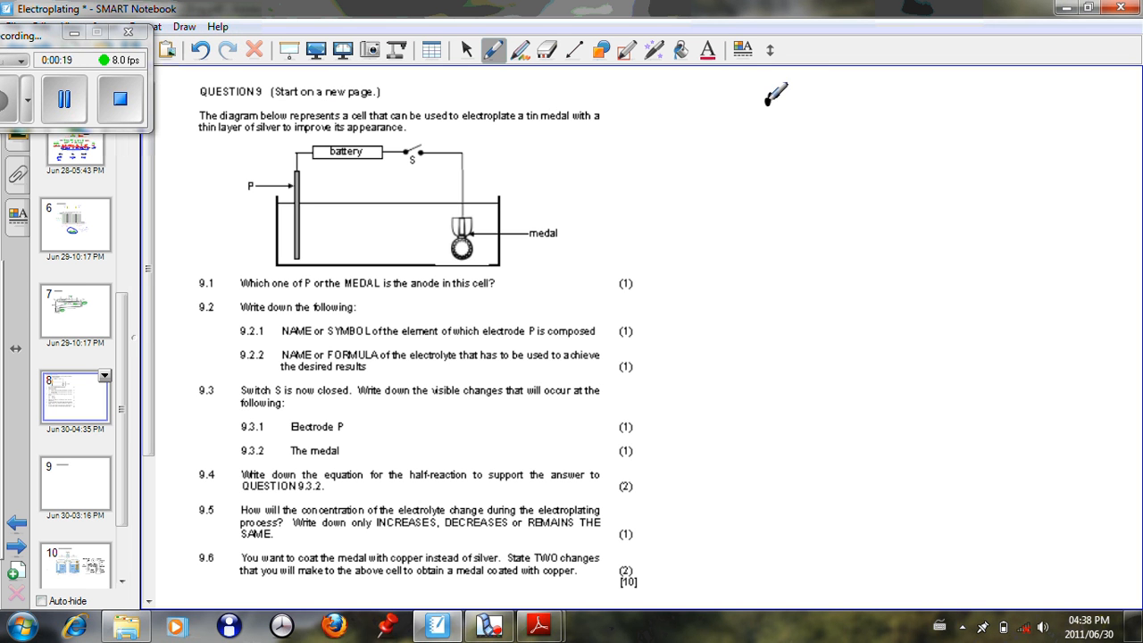
{"action": "left_click_drag", "start_coordinate": [768, 99], "coordinate": [822, 99]}
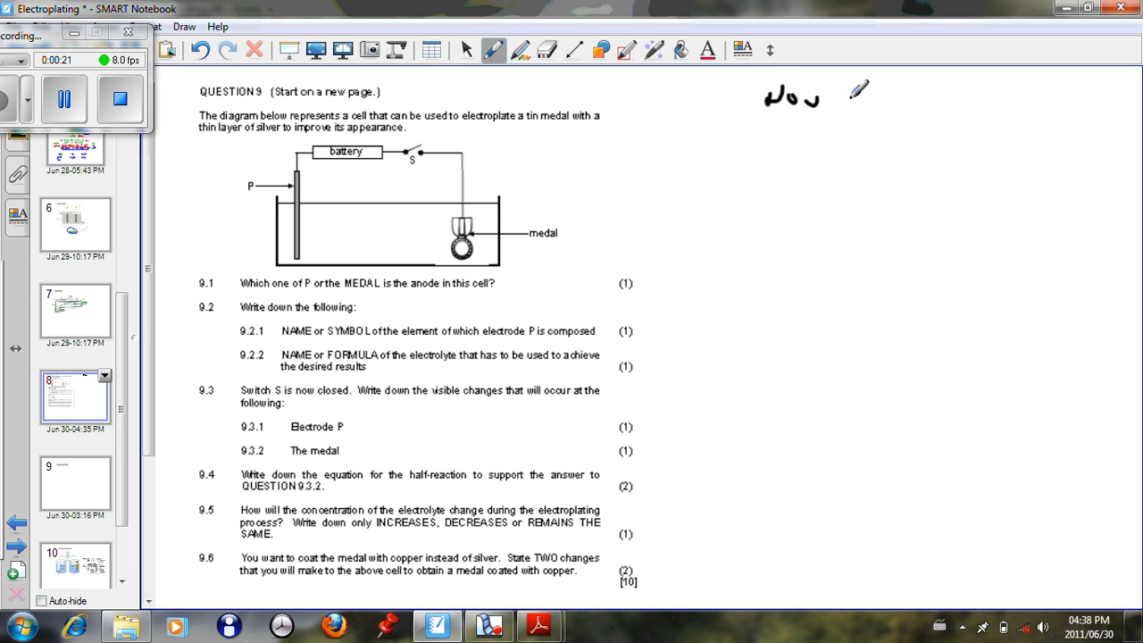
{"action": "left_click_drag", "start_coordinate": [840, 107], "coordinate": [871, 86]}
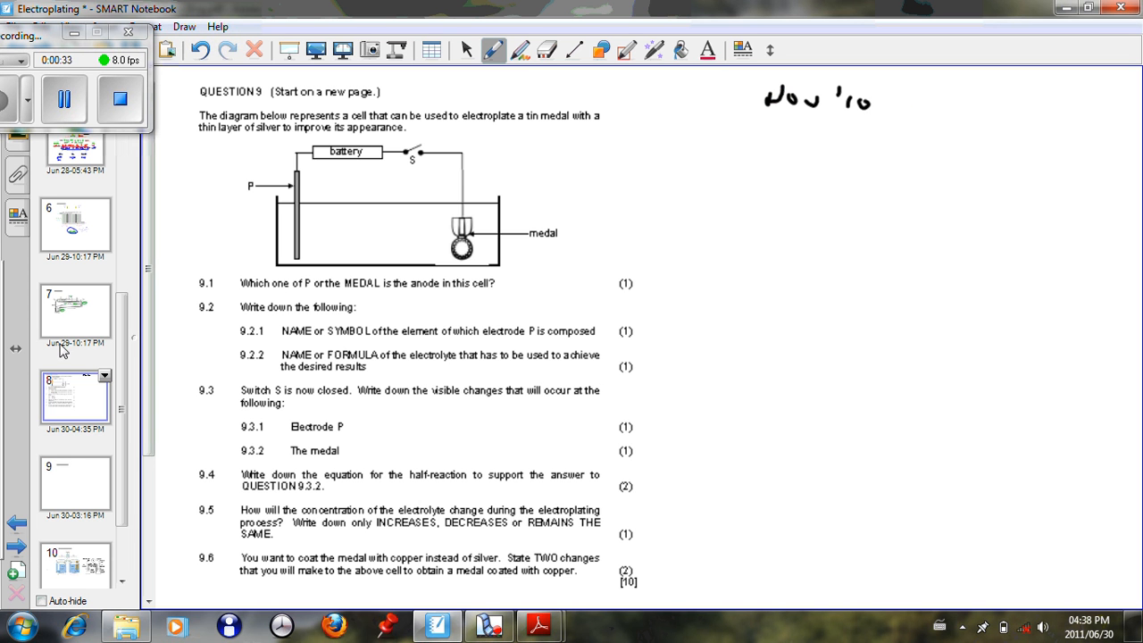
{"action": "mouse_move", "coordinate": [75, 182]}
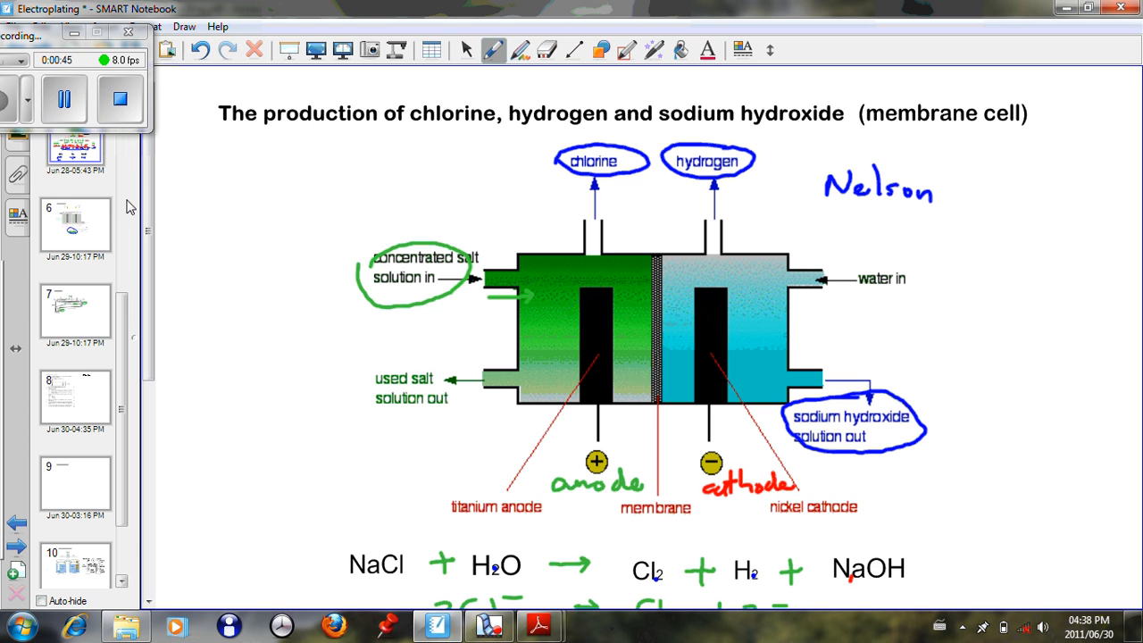
Step: Review the aluminium extraction and electrochemical cell pages, then return to the Question 9 page
{"action": "scroll", "scroll_direction": "up", "scroll_amount": 3}
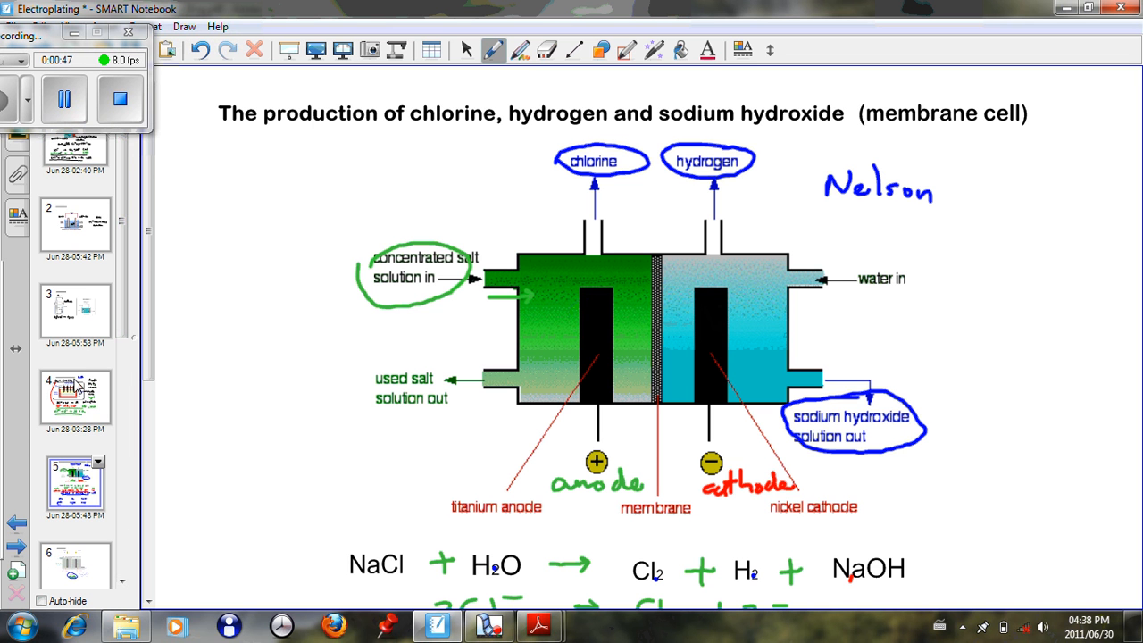
{"action": "left_click", "coordinate": [75, 396]}
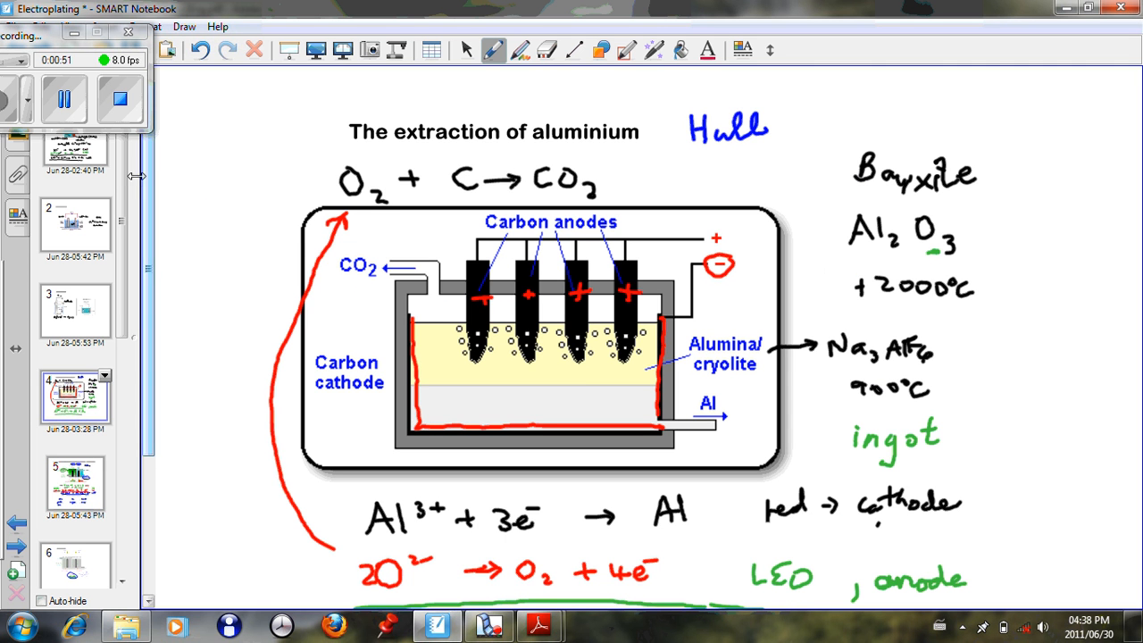
{"action": "left_click", "coordinate": [75, 311]}
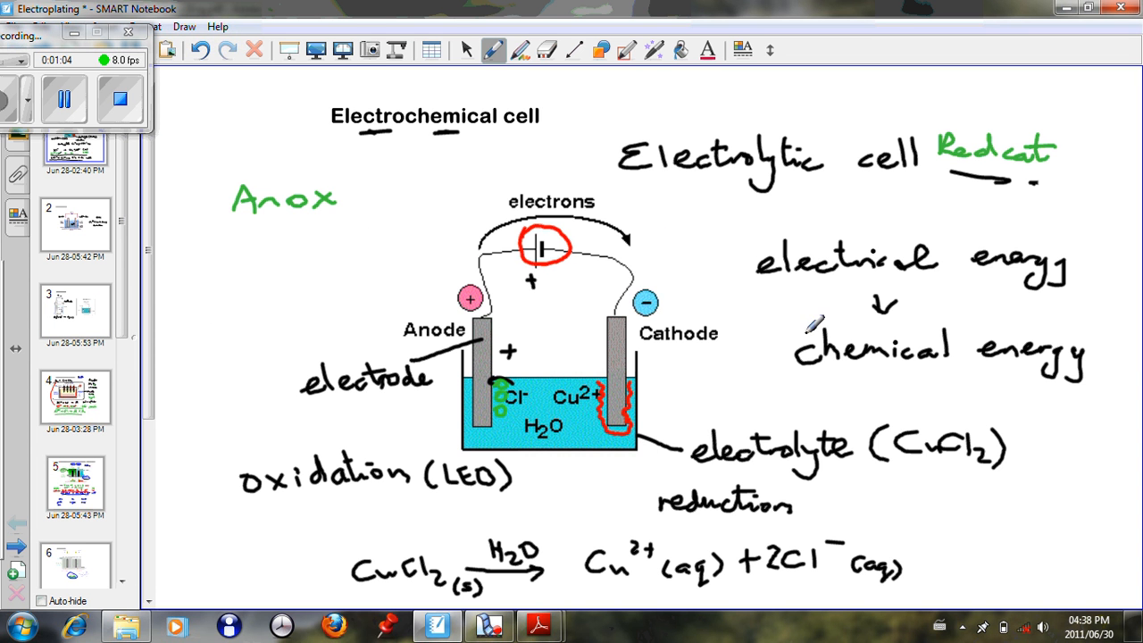
{"action": "mouse_move", "coordinate": [860, 295]}
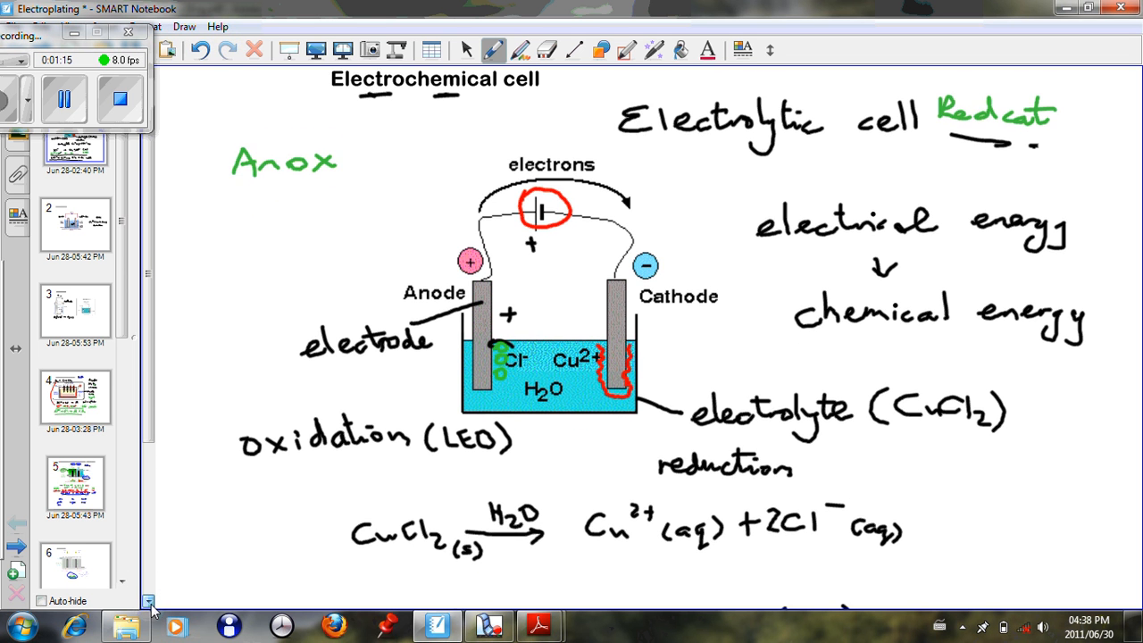
{"action": "scroll", "scroll_direction": "down", "scroll_amount": 3}
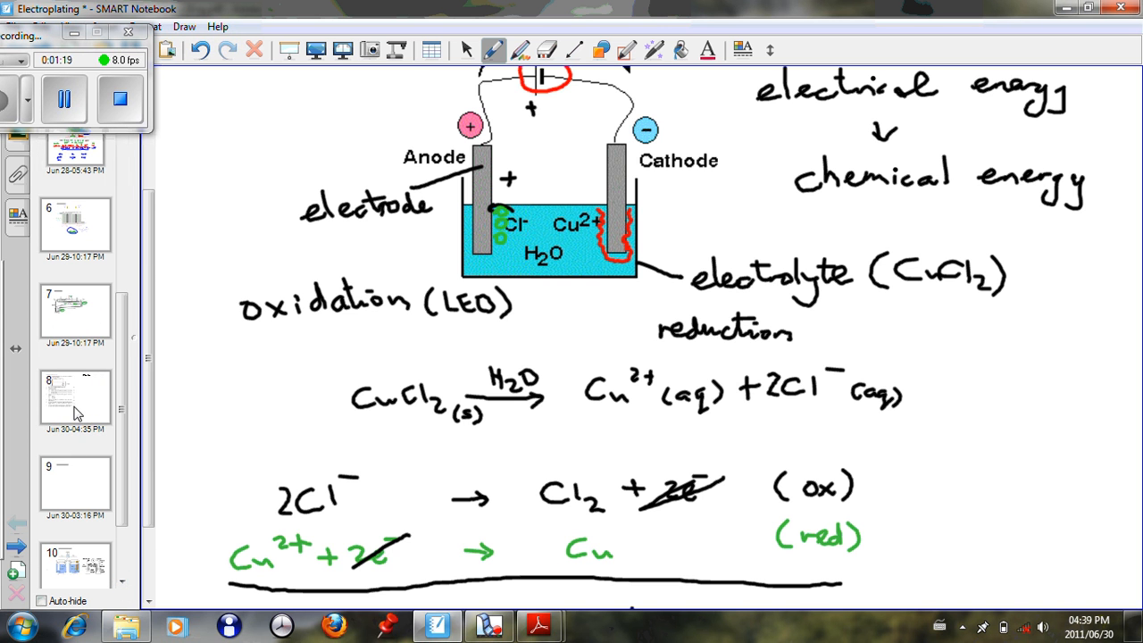
{"action": "left_click", "coordinate": [75, 396]}
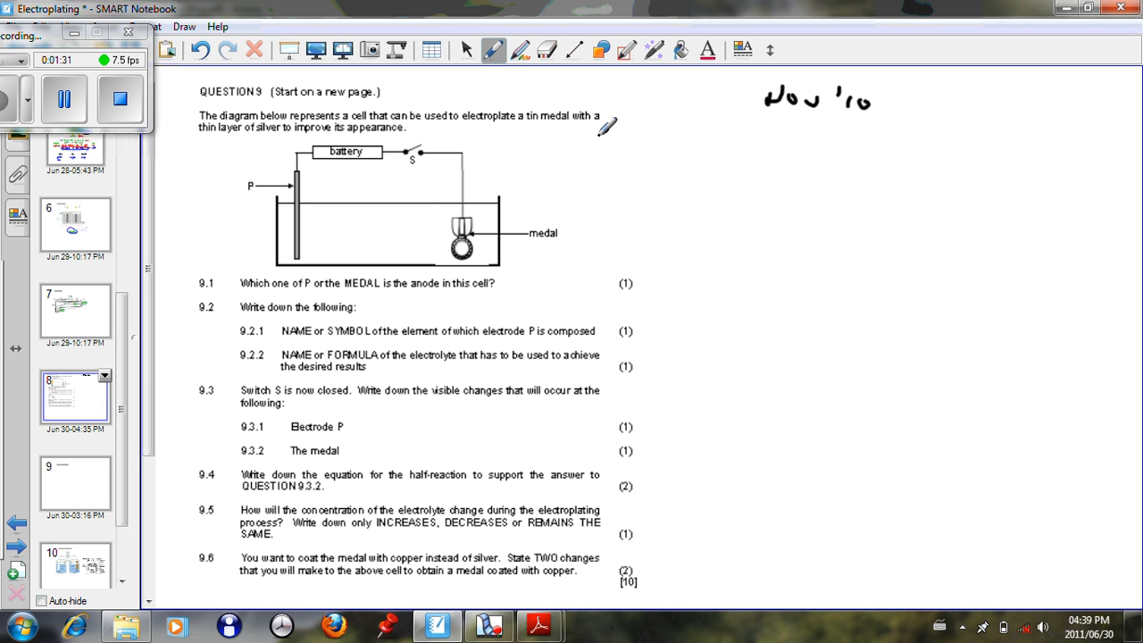
{"action": "mouse_move", "coordinate": [486, 122]}
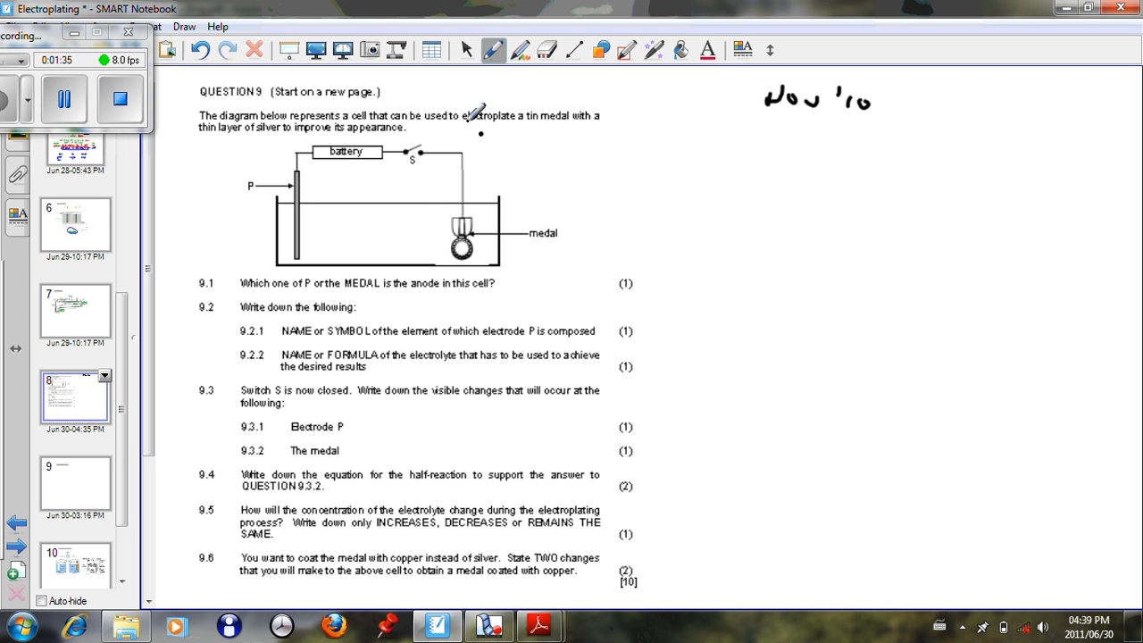
Step: Underline the word "electroplate" in the Question 9 text
{"action": "left_click_drag", "start_coordinate": [464, 132], "coordinate": [526, 128]}
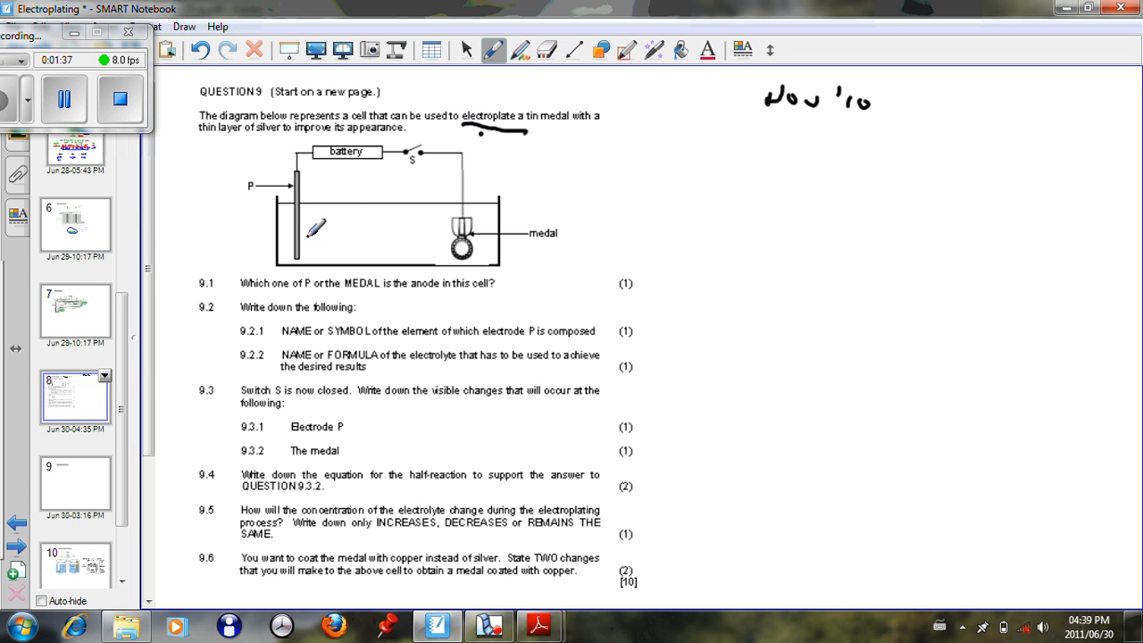
{"action": "scroll", "scroll_direction": "up", "scroll_amount": 3}
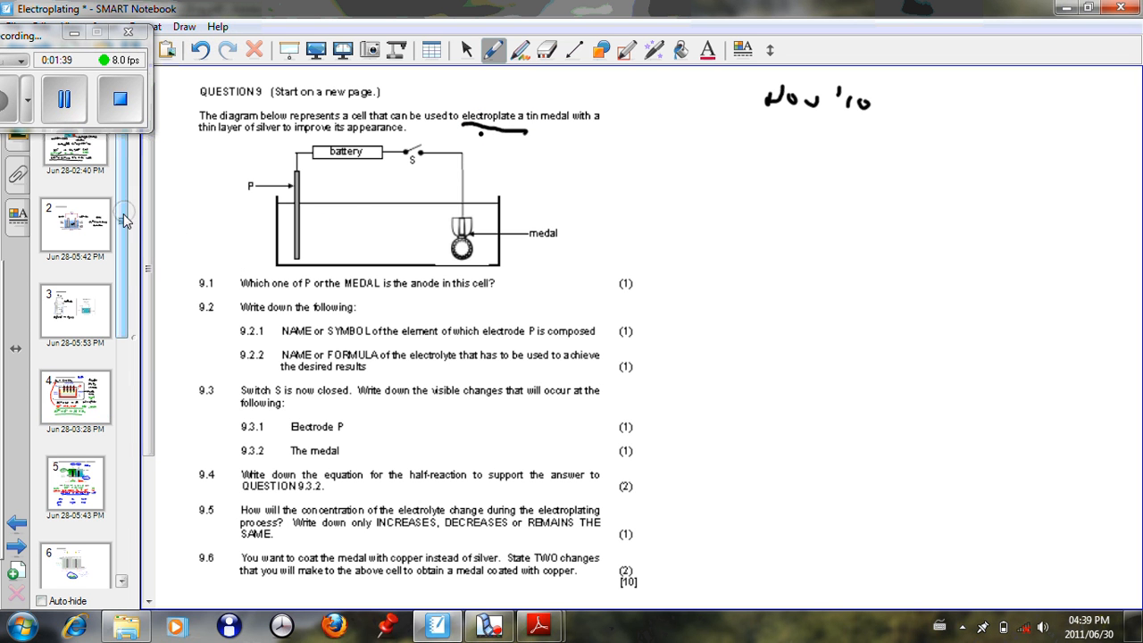
Step: Bring up the Electroplating diagram page to label the Ag electrode as the anode
{"action": "left_click", "coordinate": [75, 307]}
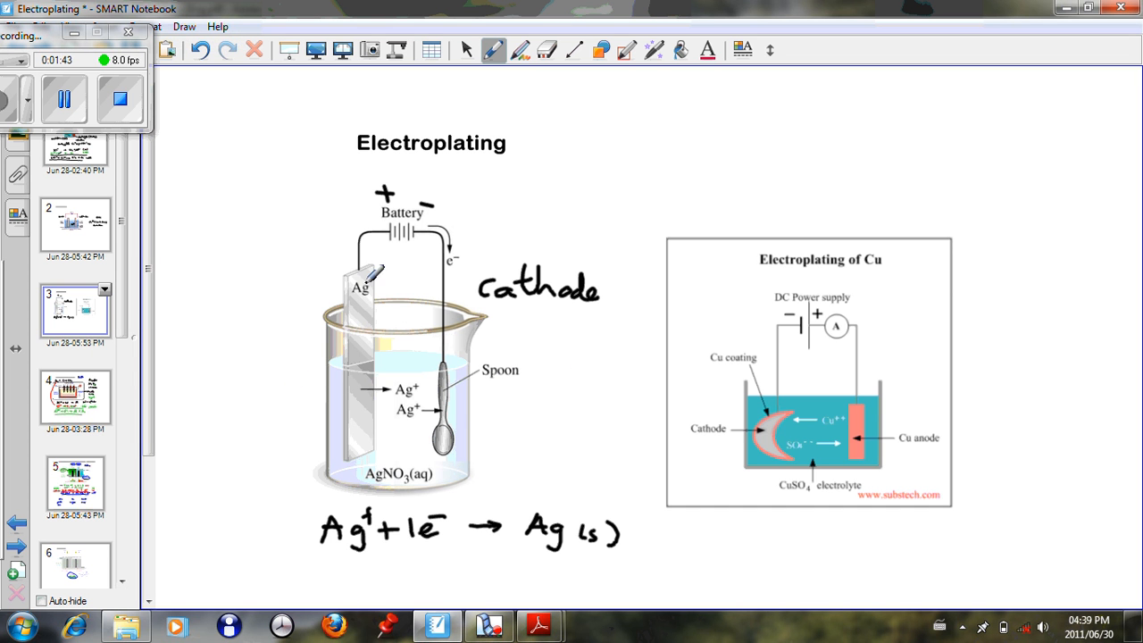
{"action": "mouse_move", "coordinate": [375, 435]}
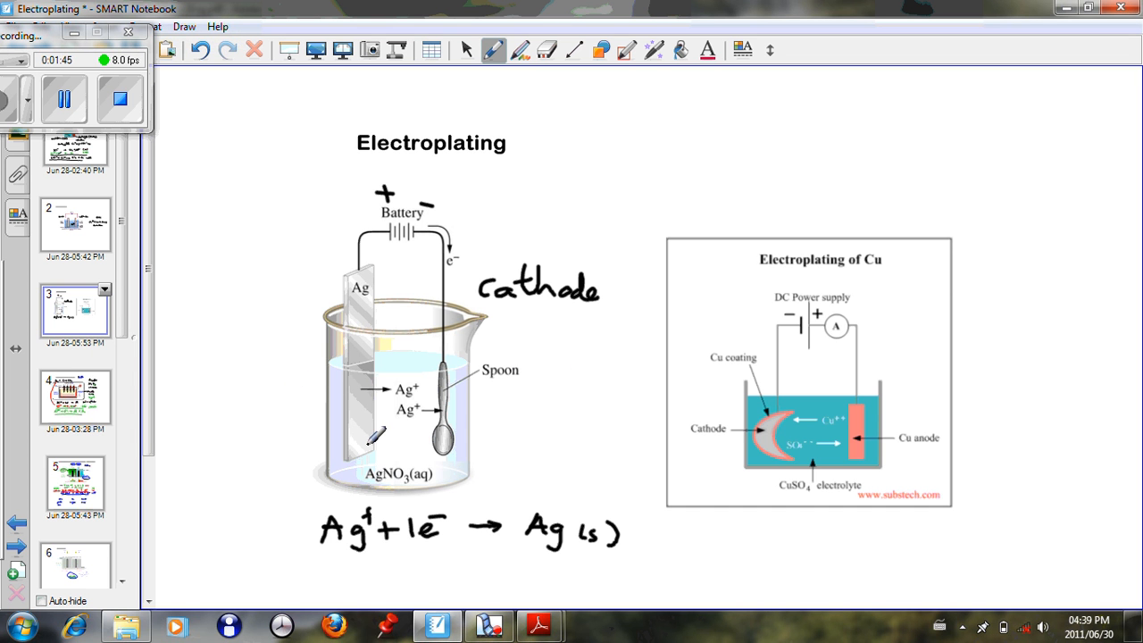
{"action": "mouse_move", "coordinate": [250, 284]}
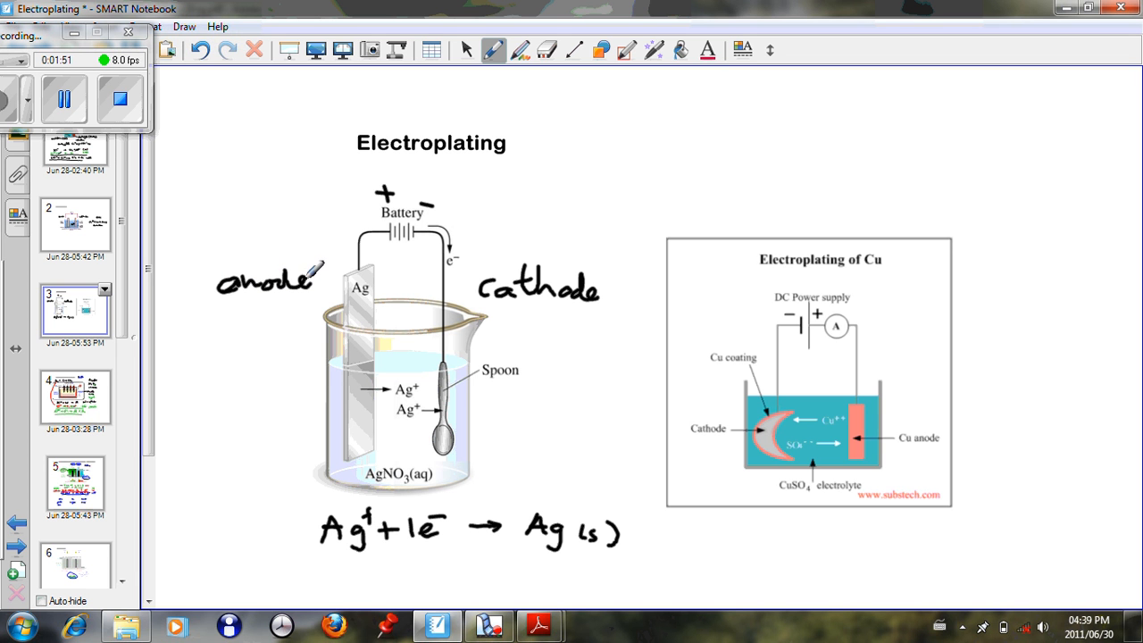
{"action": "mouse_move", "coordinate": [413, 421]}
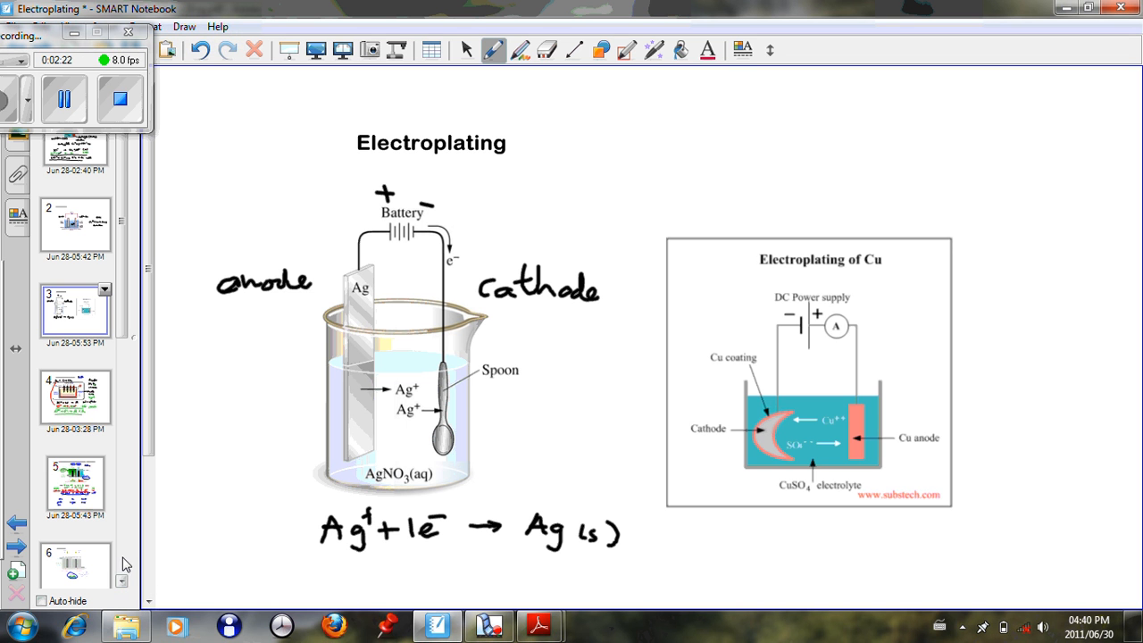
{"action": "scroll", "scroll_direction": "down", "scroll_amount": 3}
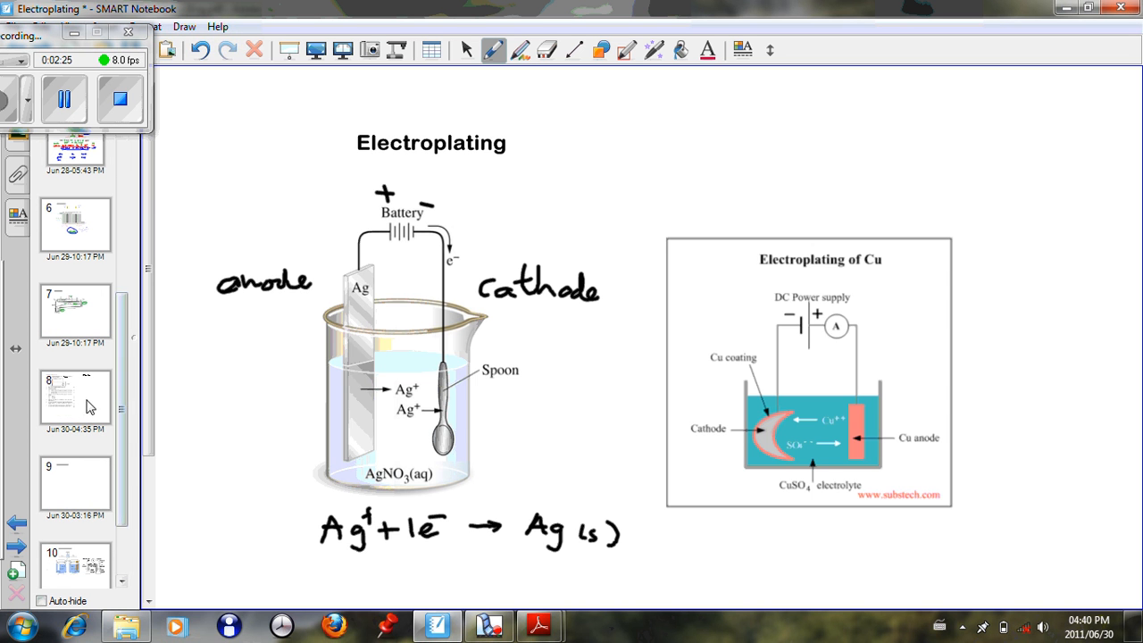
Step: Visit the Question 9 page to underline "silver", then return to the Electroplating page
{"action": "left_click", "coordinate": [75, 395]}
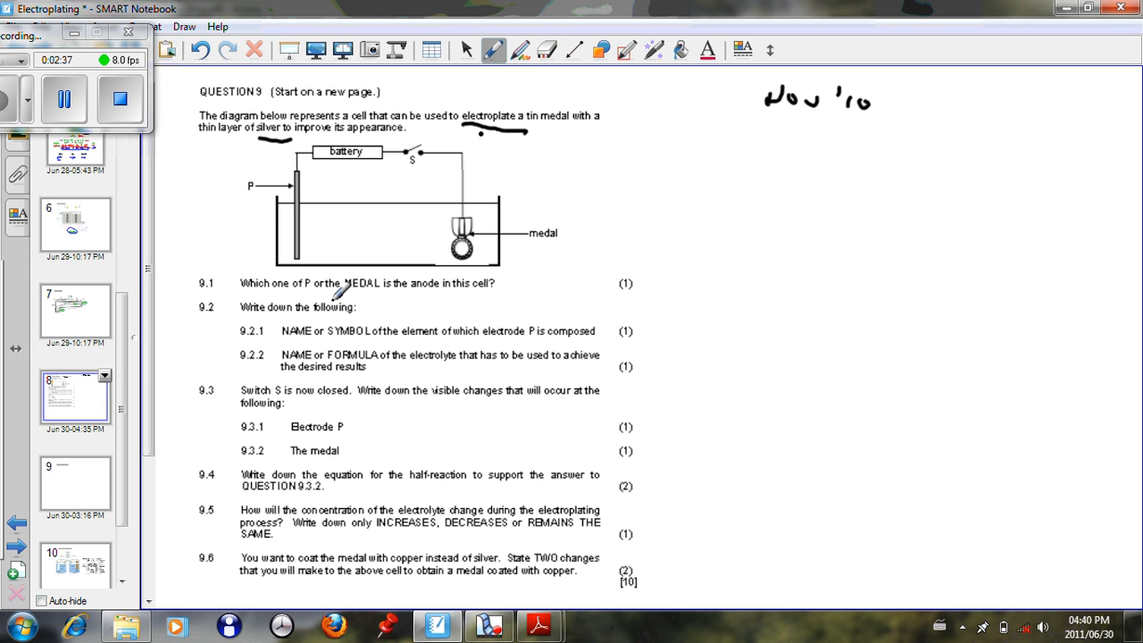
{"action": "mouse_move", "coordinate": [393, 279]}
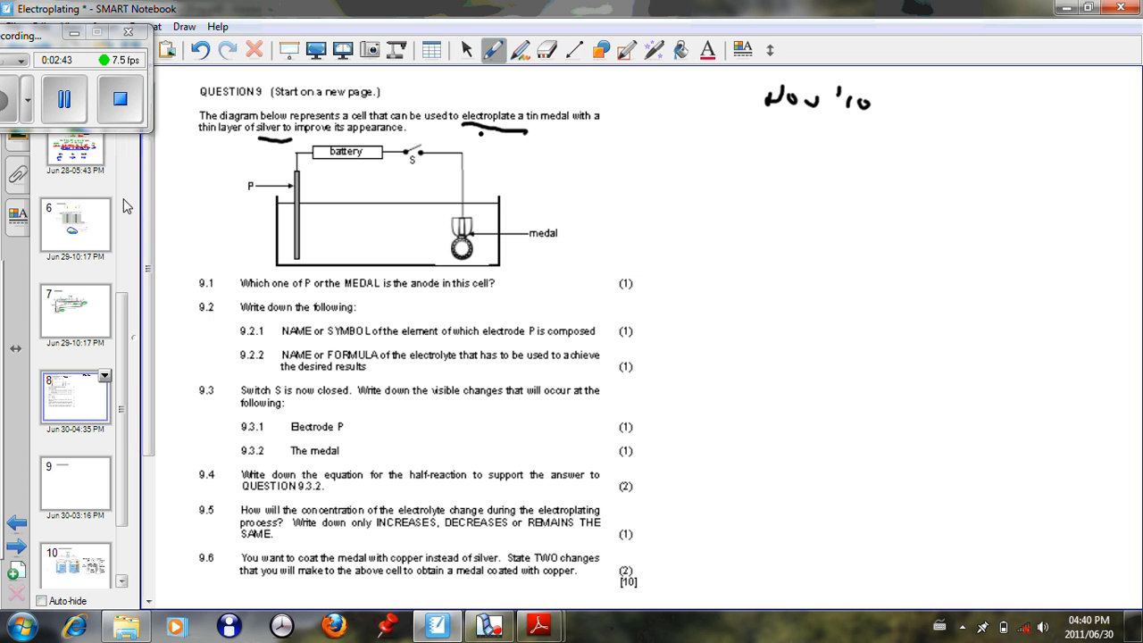
{"action": "scroll", "scroll_direction": "up", "scroll_amount": 3}
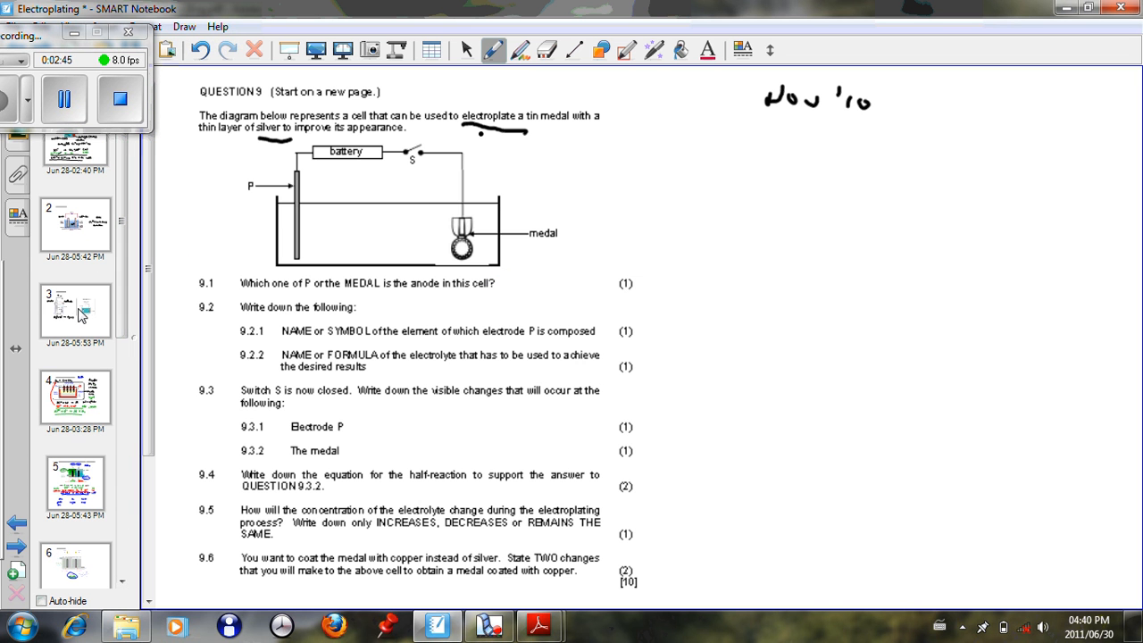
{"action": "left_click", "coordinate": [75, 311]}
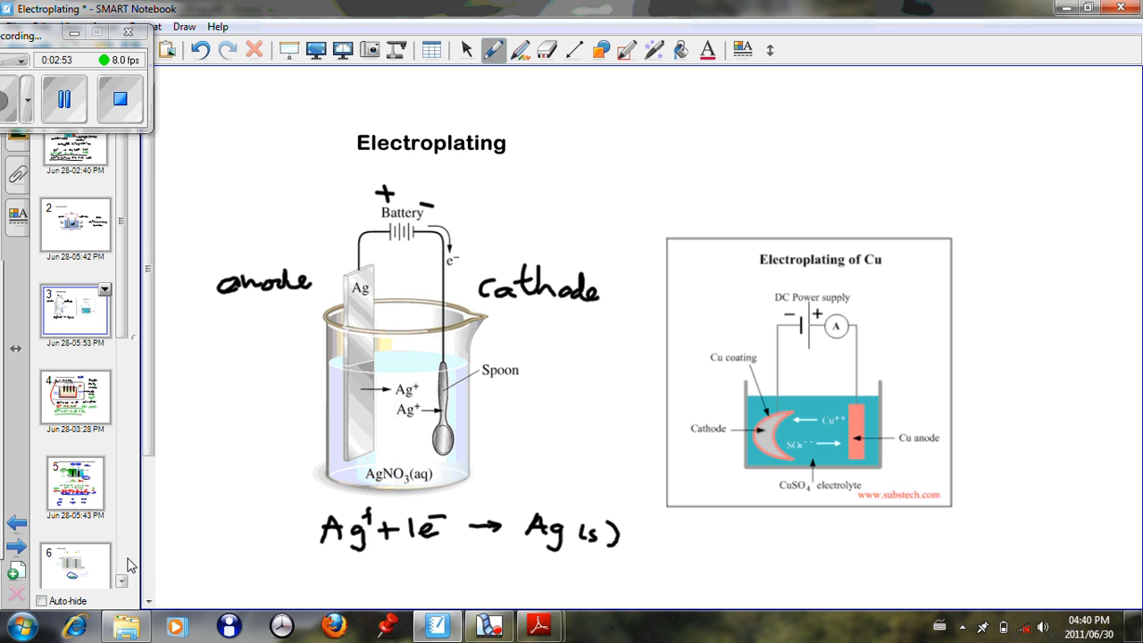
Step: Return to the Question 9 exam page to answer 9.1 with a handwritten P
{"action": "left_click", "coordinate": [75, 394]}
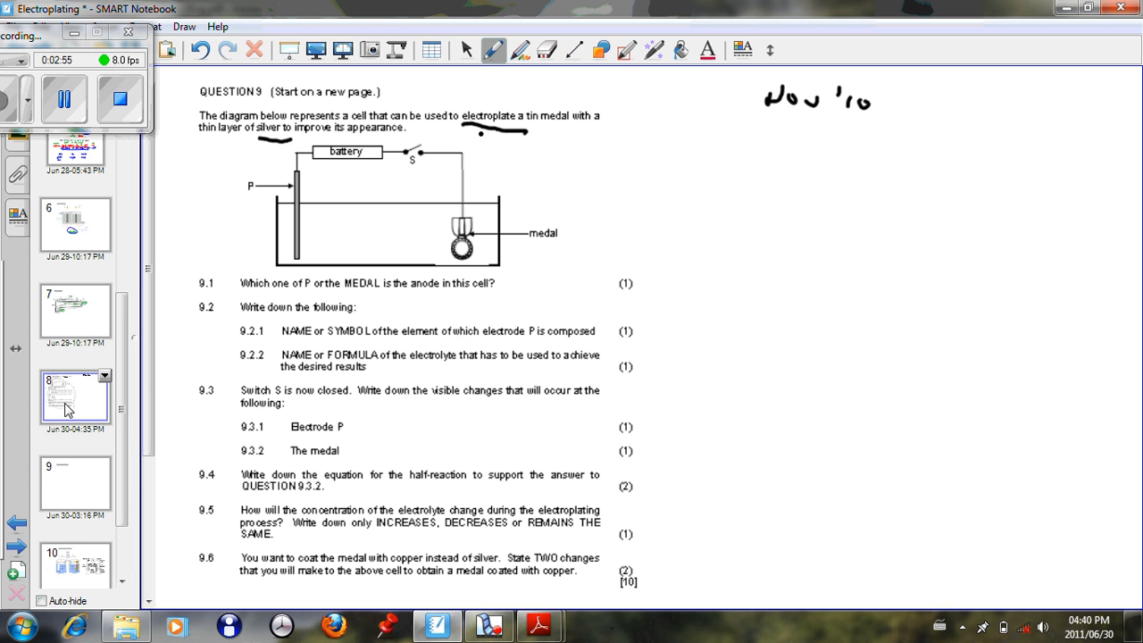
{"action": "mouse_move", "coordinate": [317, 271]}
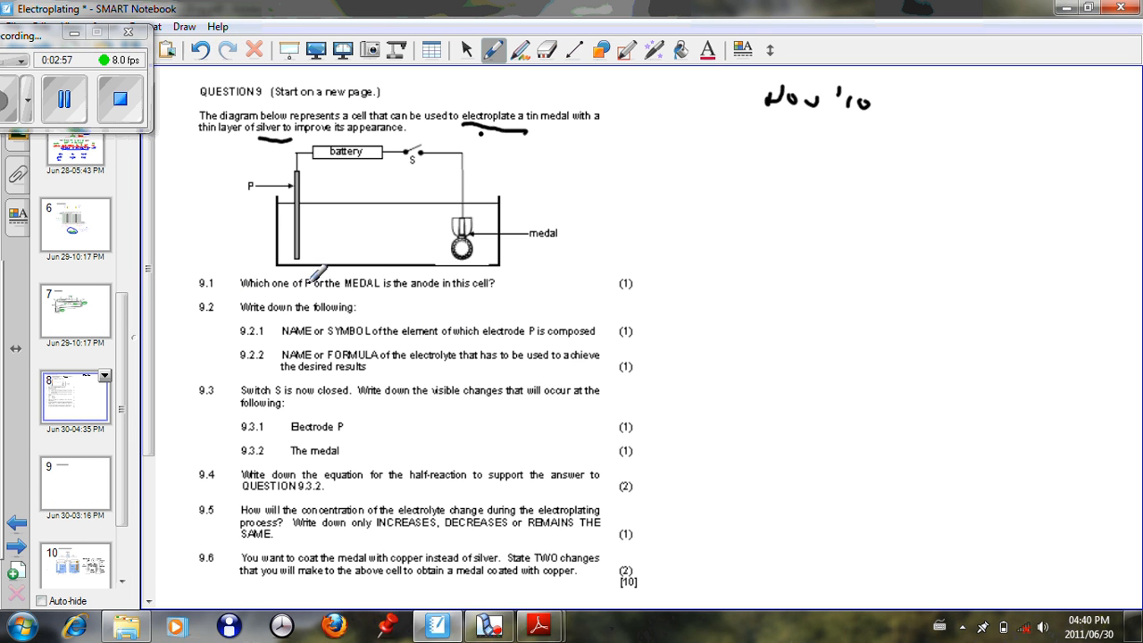
{"action": "mouse_move", "coordinate": [532, 267]}
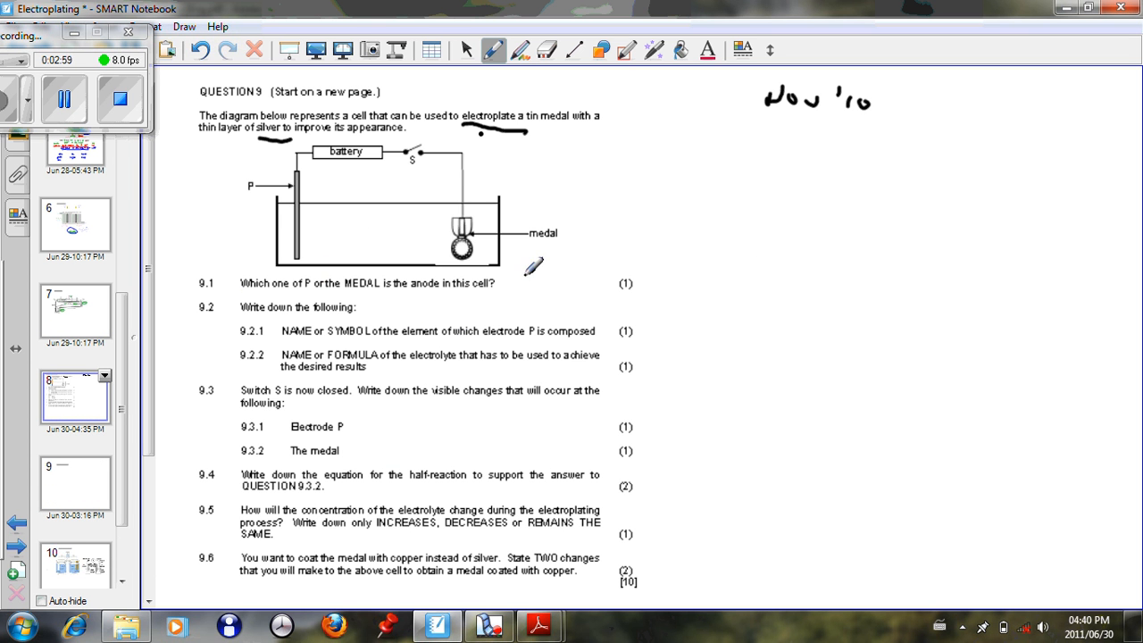
{"action": "mouse_move", "coordinate": [700, 271]}
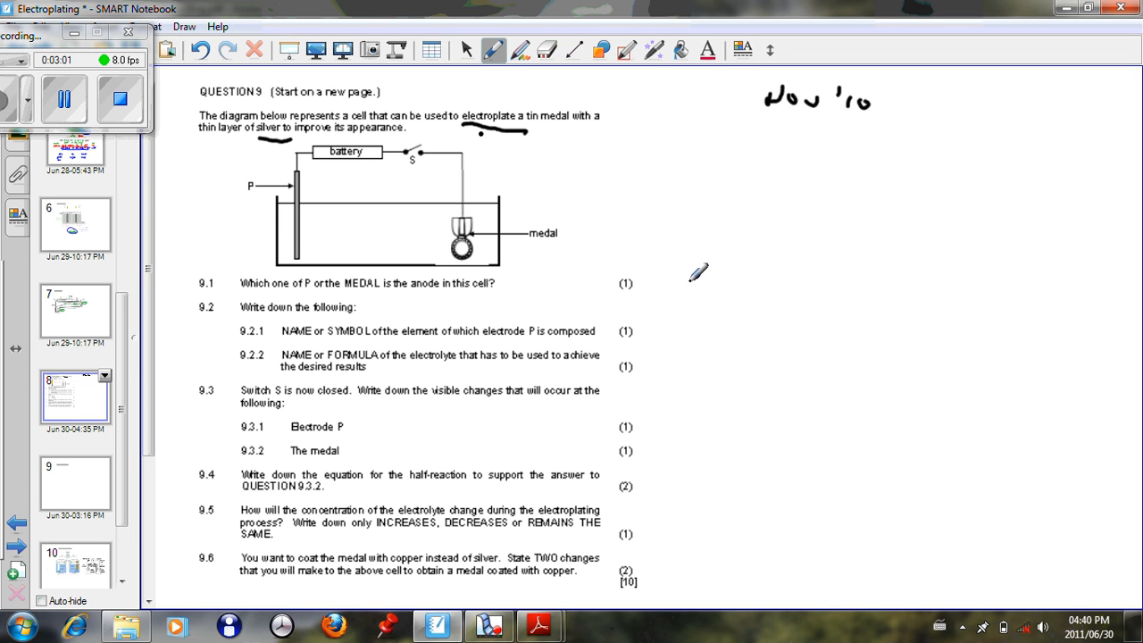
{"action": "mouse_move", "coordinate": [717, 272]}
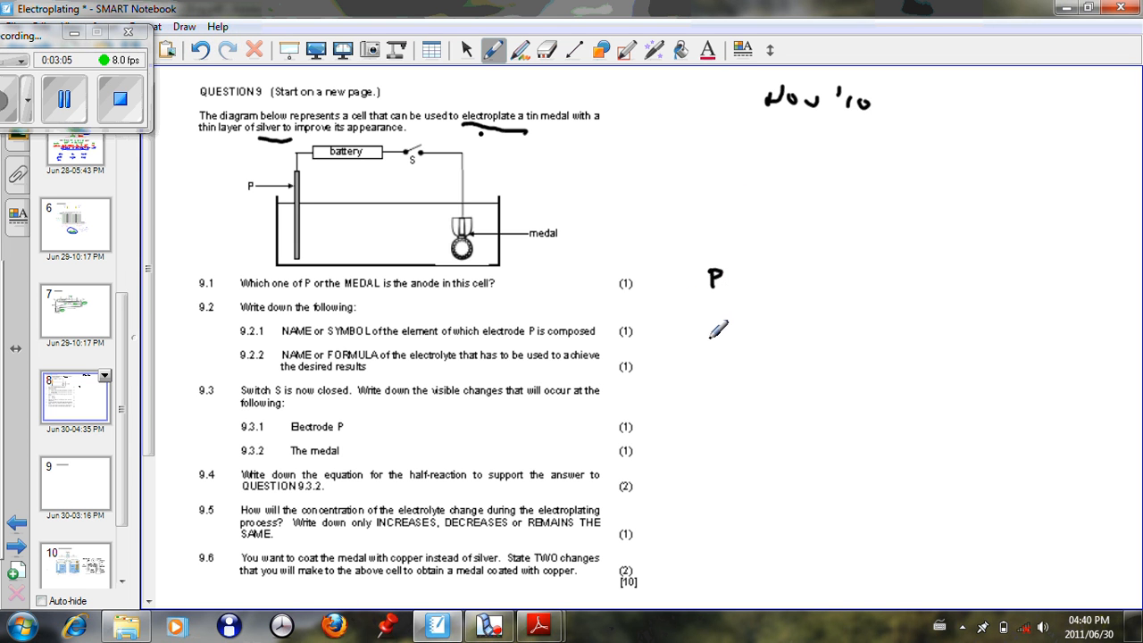
{"action": "mouse_move", "coordinate": [375, 277]}
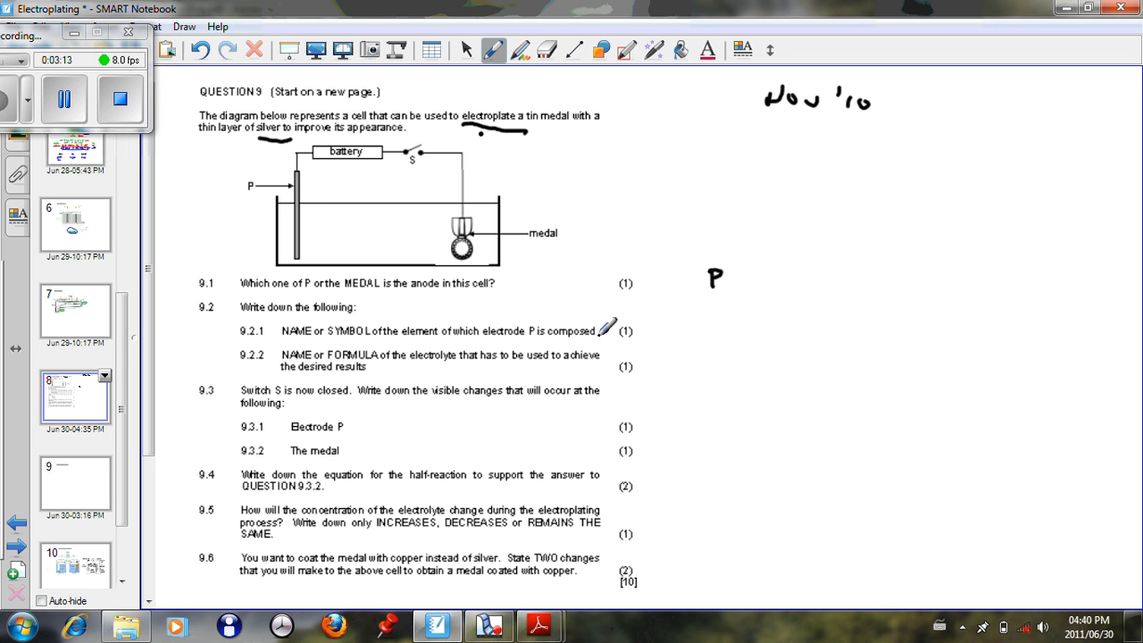
{"action": "mouse_move", "coordinate": [366, 207]}
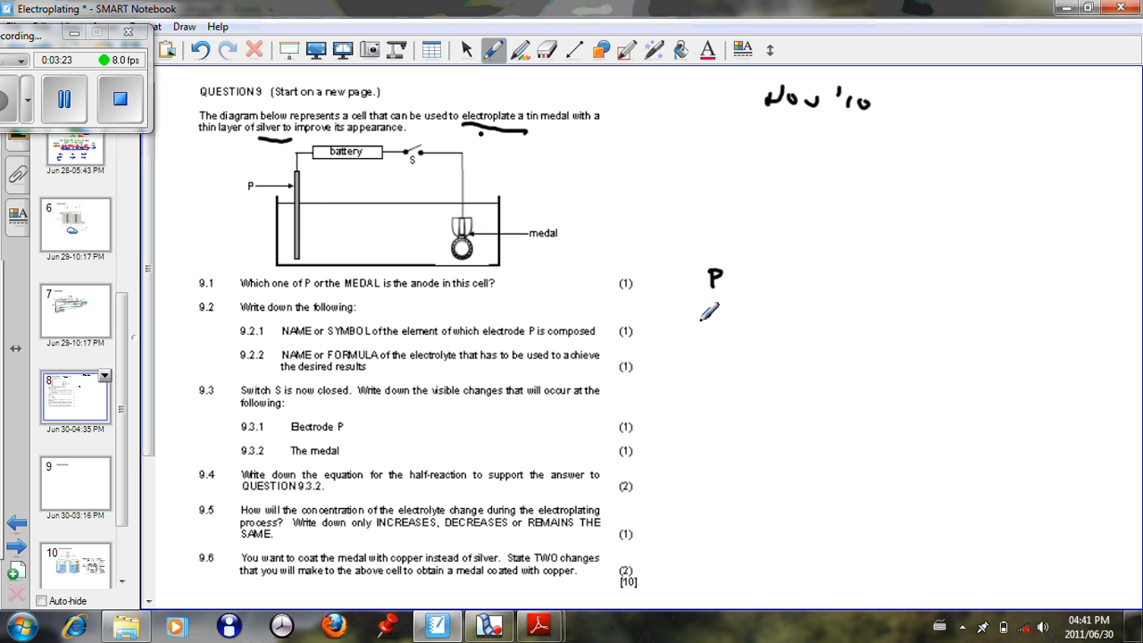
Step: Handwrite Ag beside 9.2.1 and AgNO3 beside 9.2.2 in the right margin
{"action": "left_click_drag", "start_coordinate": [706, 330], "coordinate": [723, 318]}
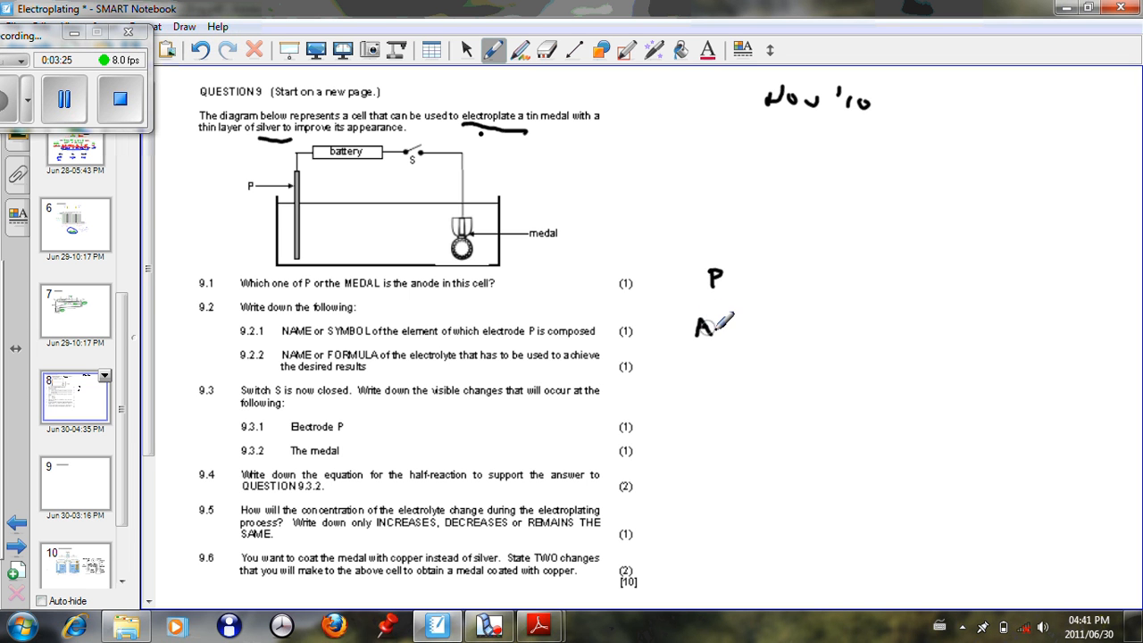
{"action": "left_click_drag", "start_coordinate": [700, 325], "coordinate": [714, 328]}
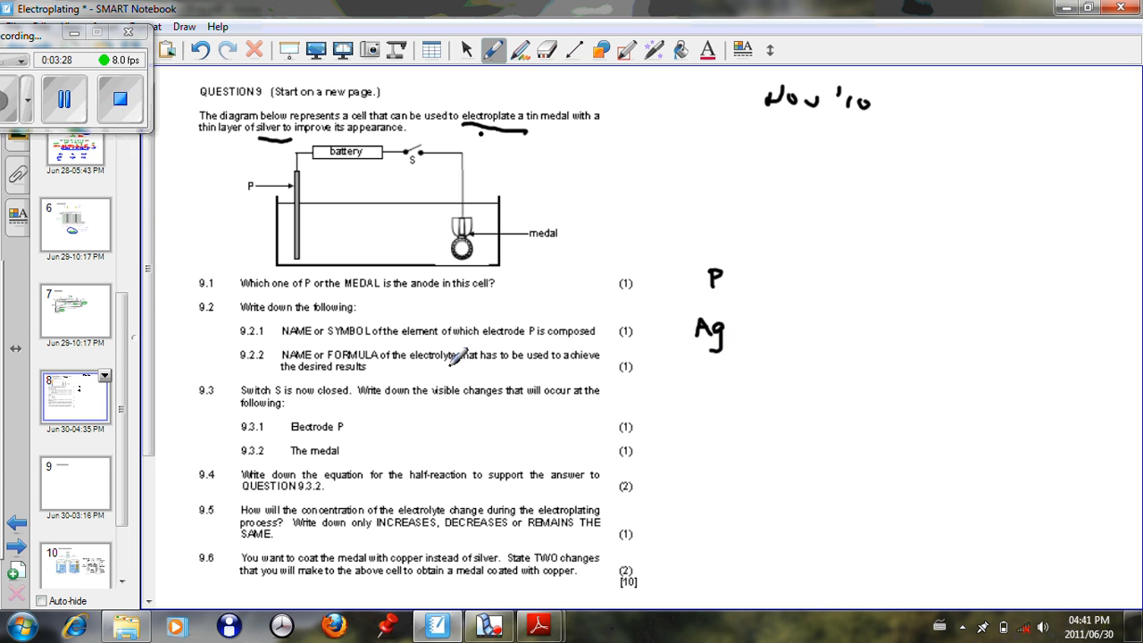
{"action": "mouse_move", "coordinate": [509, 357]}
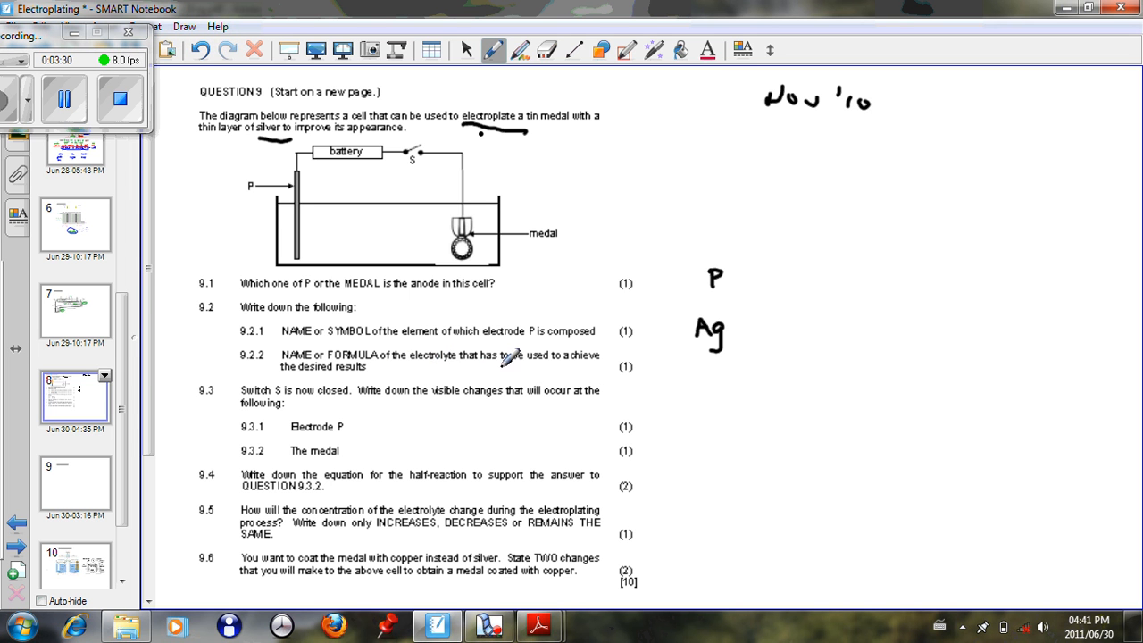
{"action": "mouse_move", "coordinate": [578, 359]}
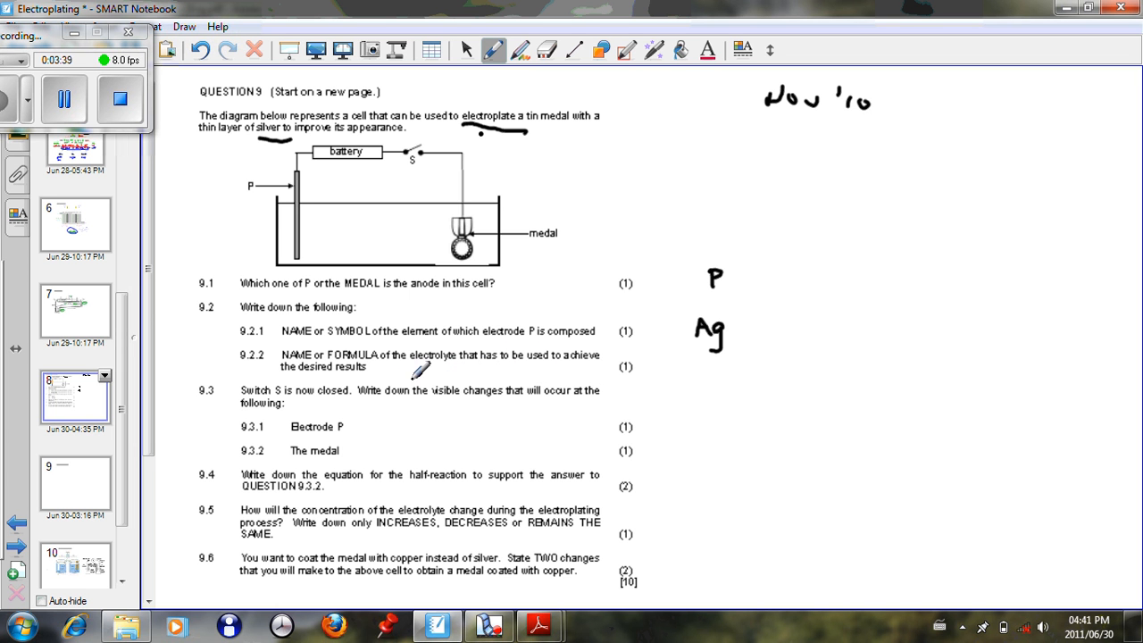
{"action": "mouse_move", "coordinate": [703, 368]}
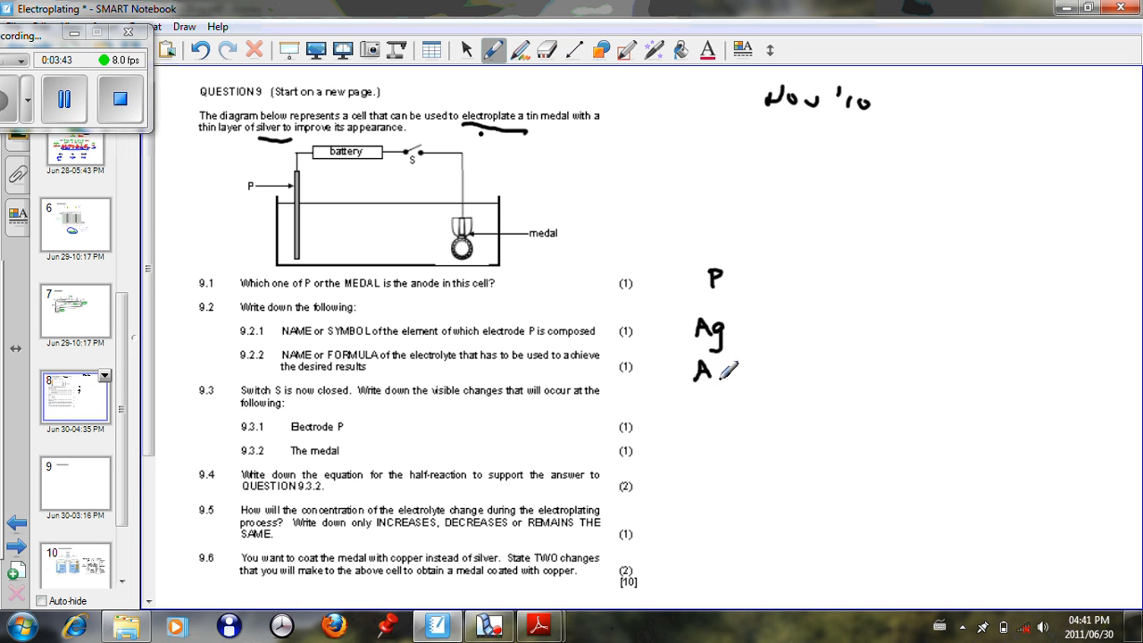
{"action": "left_click_drag", "start_coordinate": [706, 370], "coordinate": [733, 384]}
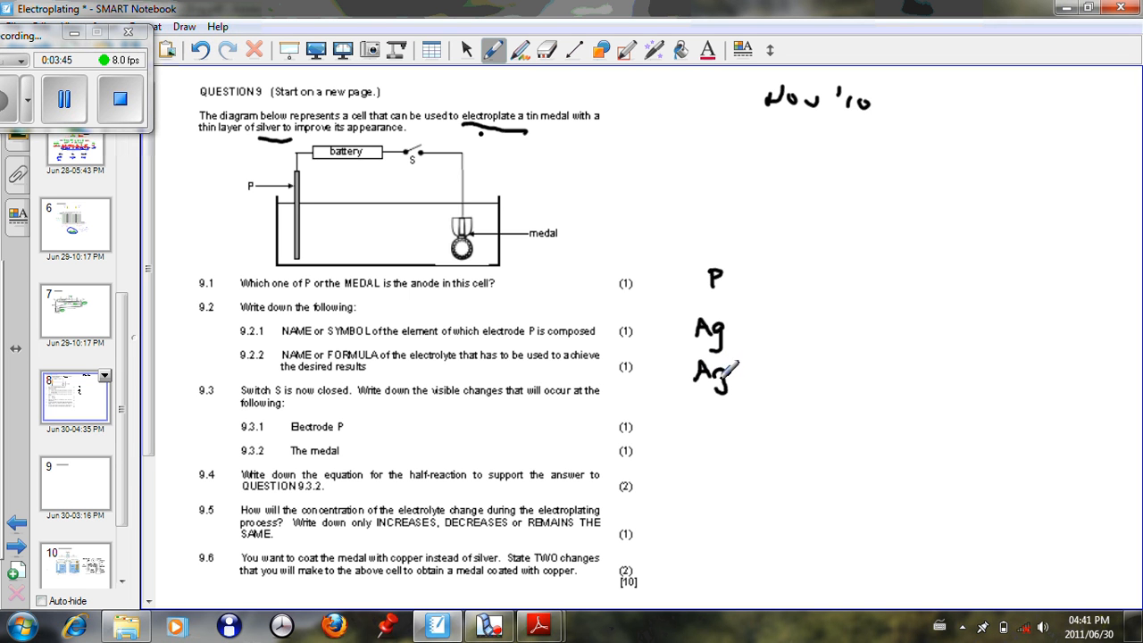
{"action": "left_click_drag", "start_coordinate": [715, 375], "coordinate": [764, 357]}
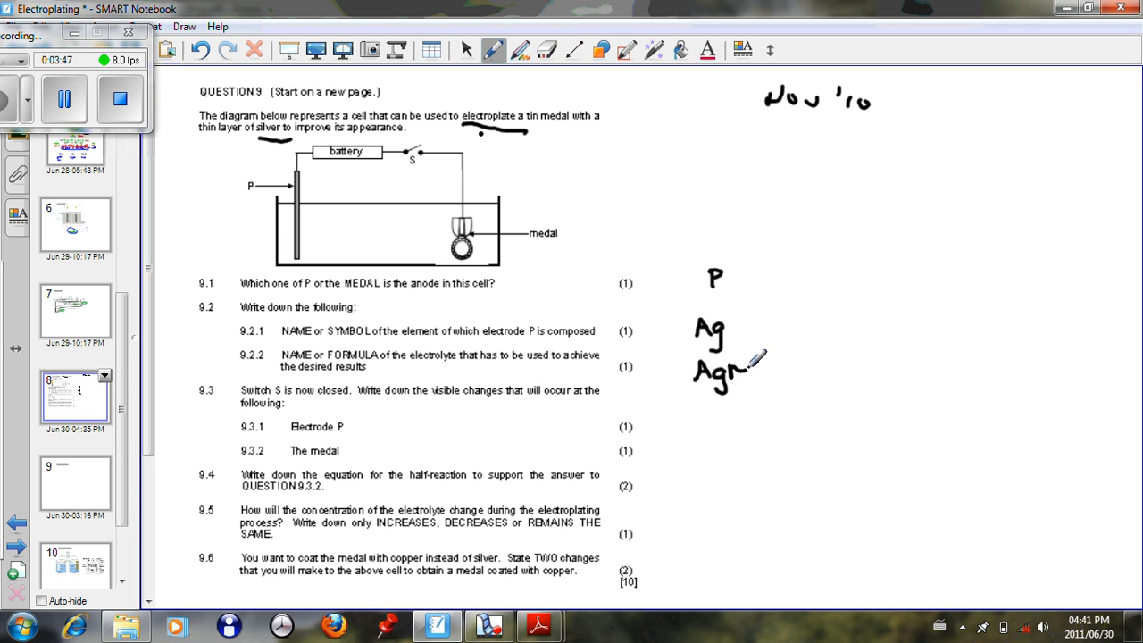
{"action": "left_click_drag", "start_coordinate": [746, 370], "coordinate": [777, 370]}
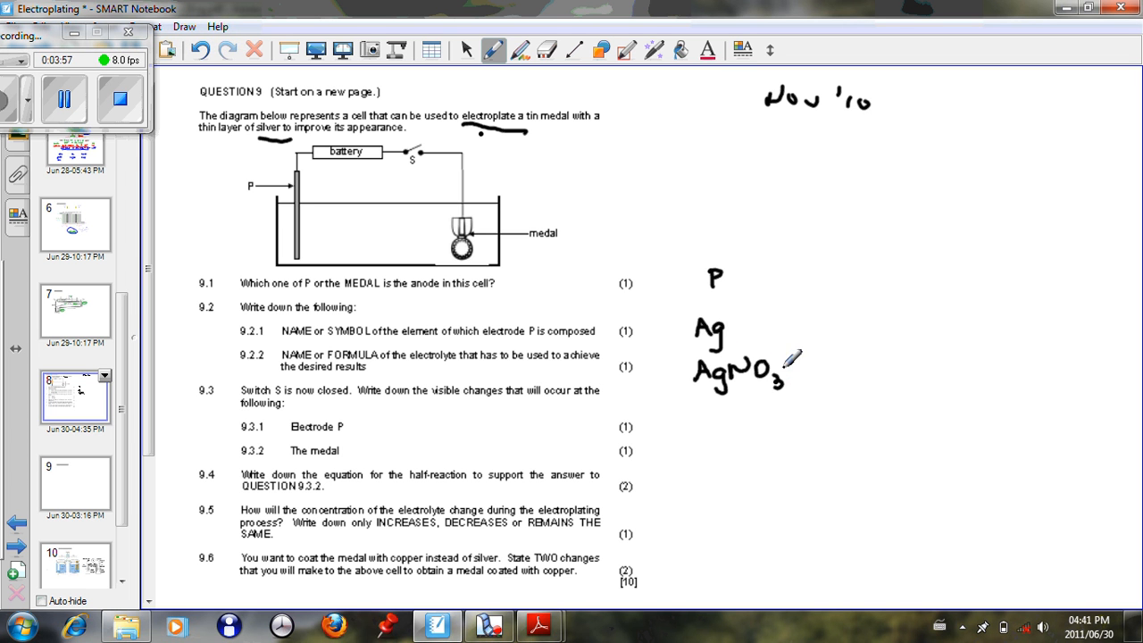
{"action": "mouse_move", "coordinate": [783, 409]}
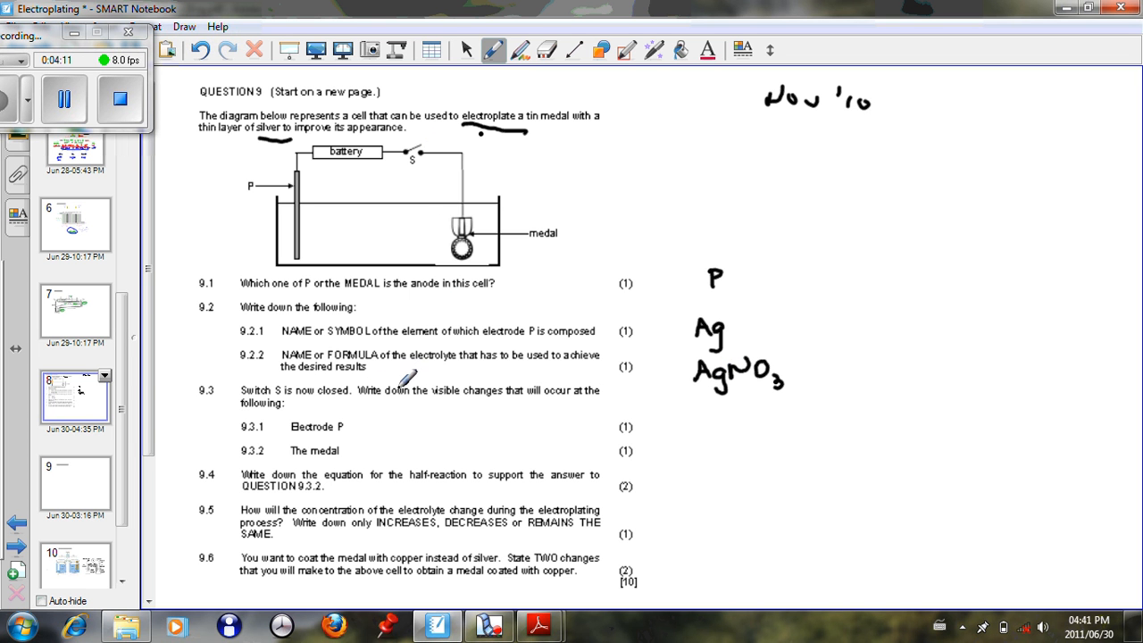
{"action": "mouse_move", "coordinate": [539, 386]}
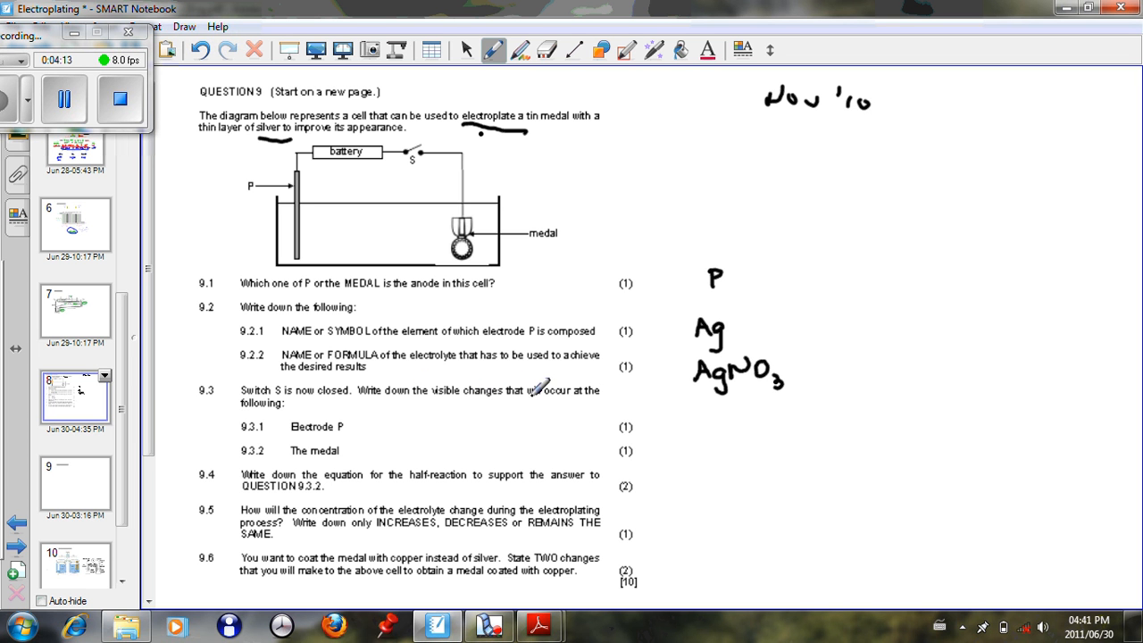
{"action": "mouse_move", "coordinate": [379, 411]}
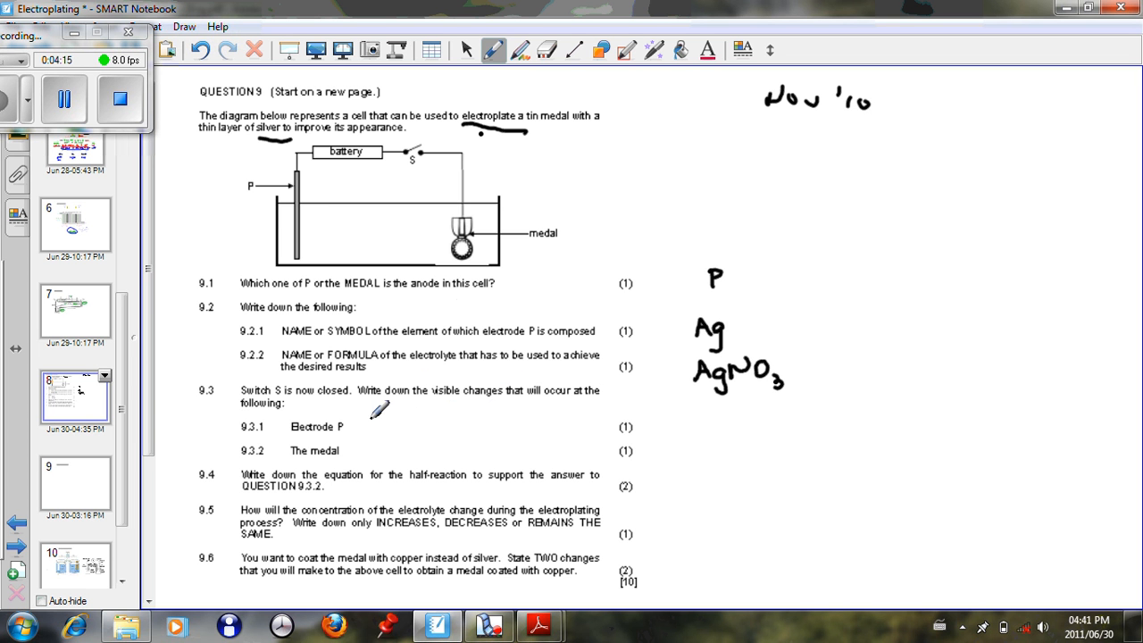
{"action": "mouse_move", "coordinate": [311, 217]}
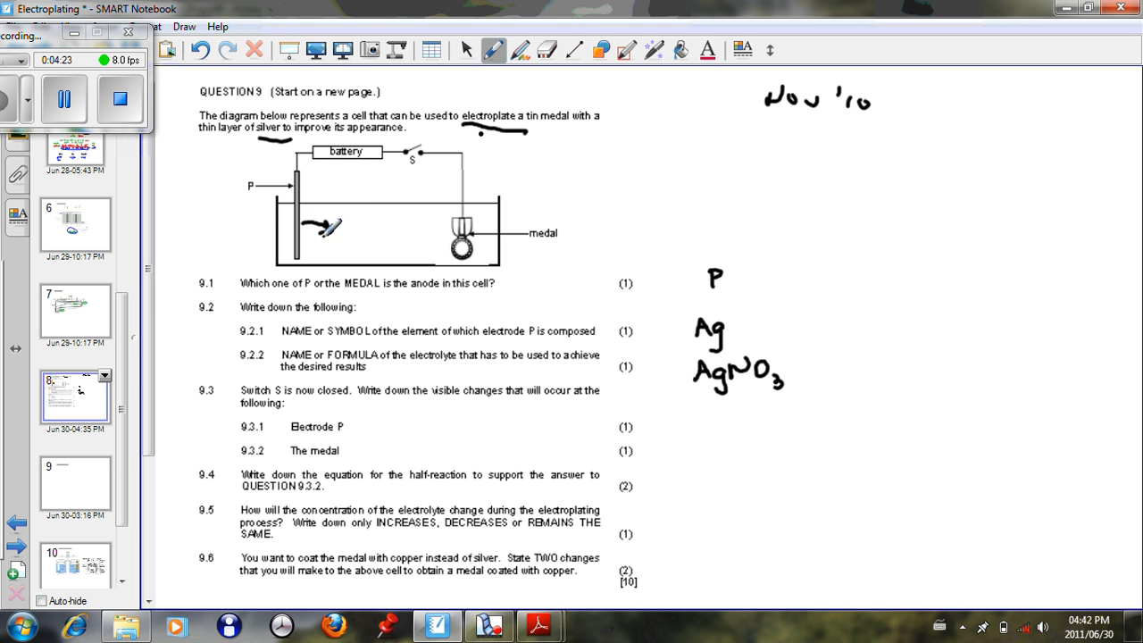
{"action": "mouse_move", "coordinate": [689, 457]}
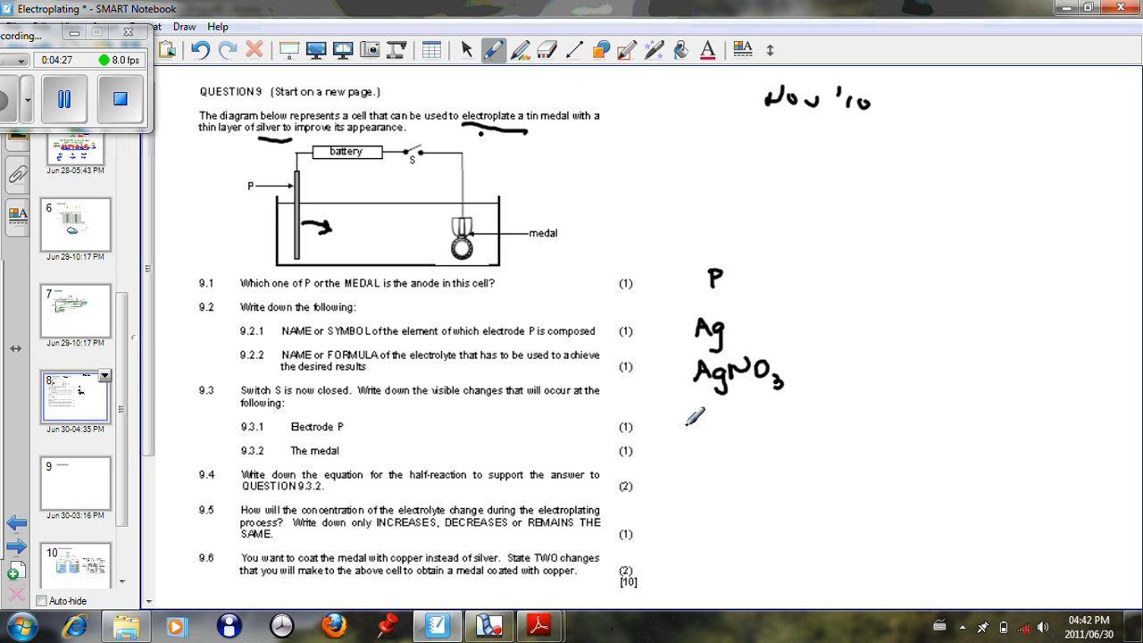
Step: Handwrite "loss of mass" beside 9.3.1 for electrode P
{"action": "left_click_drag", "start_coordinate": [688, 429], "coordinate": [686, 410]}
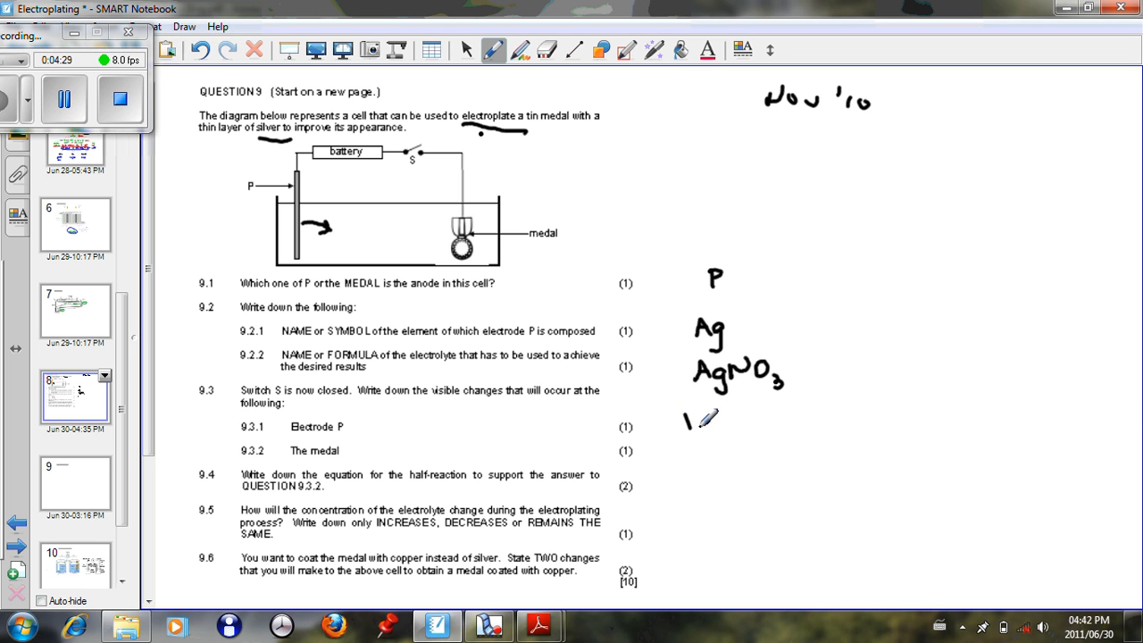
{"action": "left_click_drag", "start_coordinate": [693, 419], "coordinate": [723, 425]}
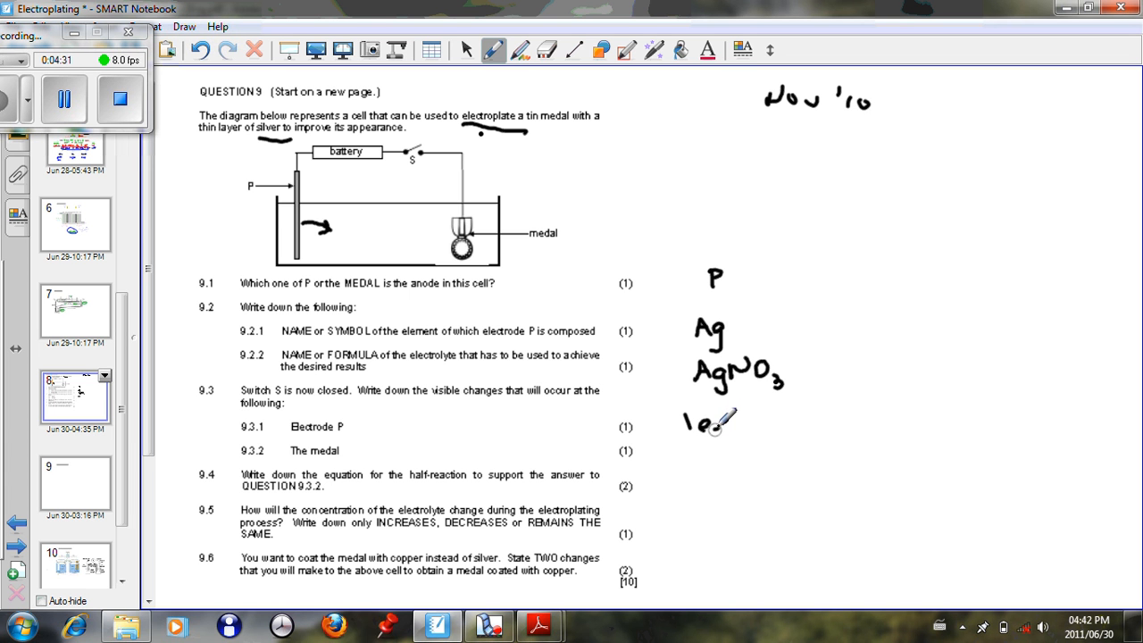
{"action": "left_click_drag", "start_coordinate": [706, 425], "coordinate": [723, 426]}
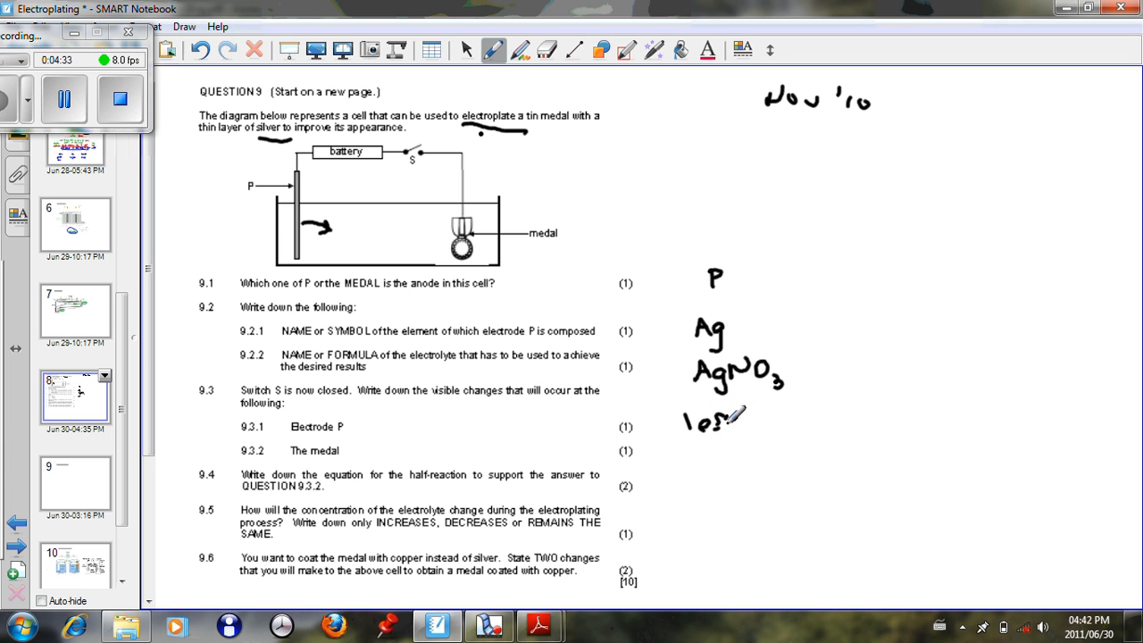
{"action": "left_click_drag", "start_coordinate": [714, 421], "coordinate": [786, 425]}
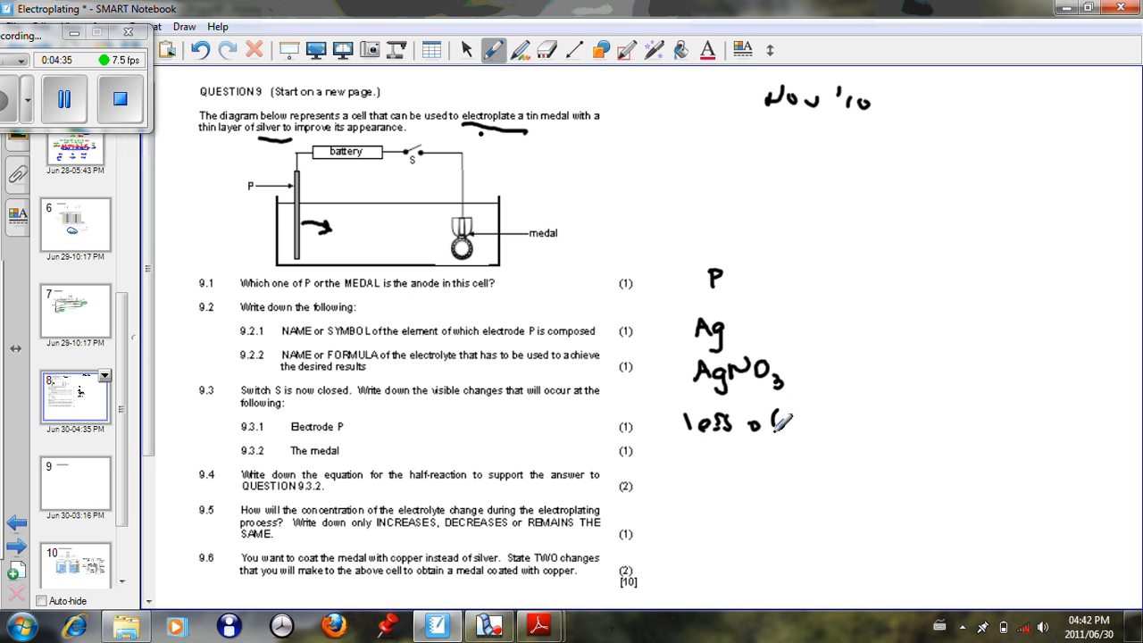
{"action": "left_click_drag", "start_coordinate": [768, 425], "coordinate": [853, 425]}
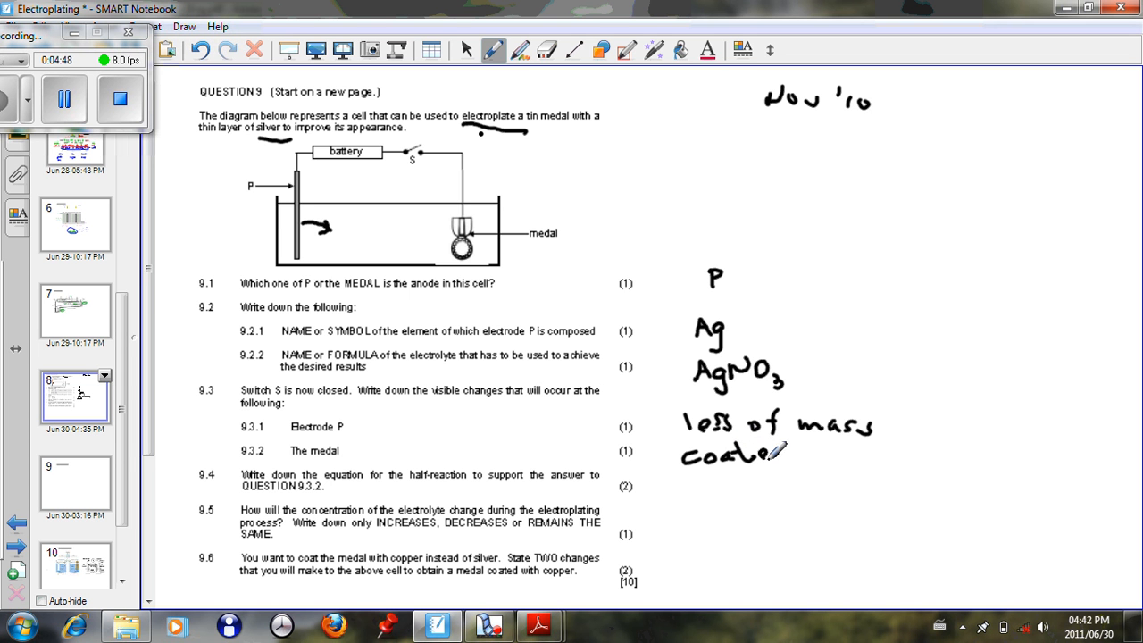
Step: Handwrite "coated with Ag" beside 9.3.2 for the medal
{"action": "left_click_drag", "start_coordinate": [790, 454], "coordinate": [843, 449]}
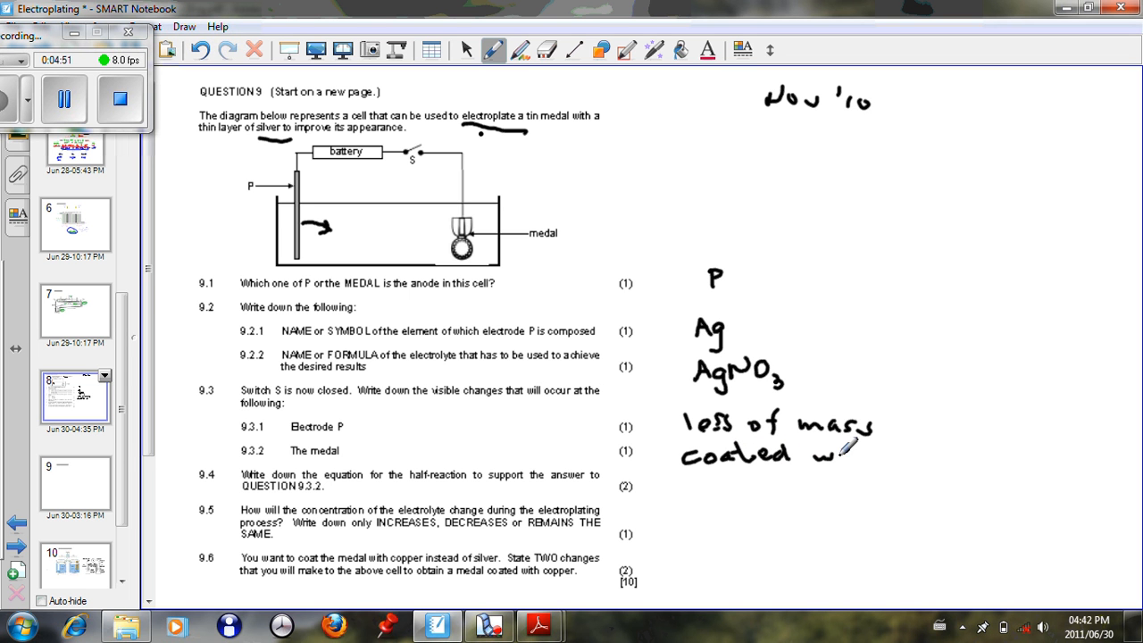
{"action": "left_click_drag", "start_coordinate": [835, 455], "coordinate": [896, 446]}
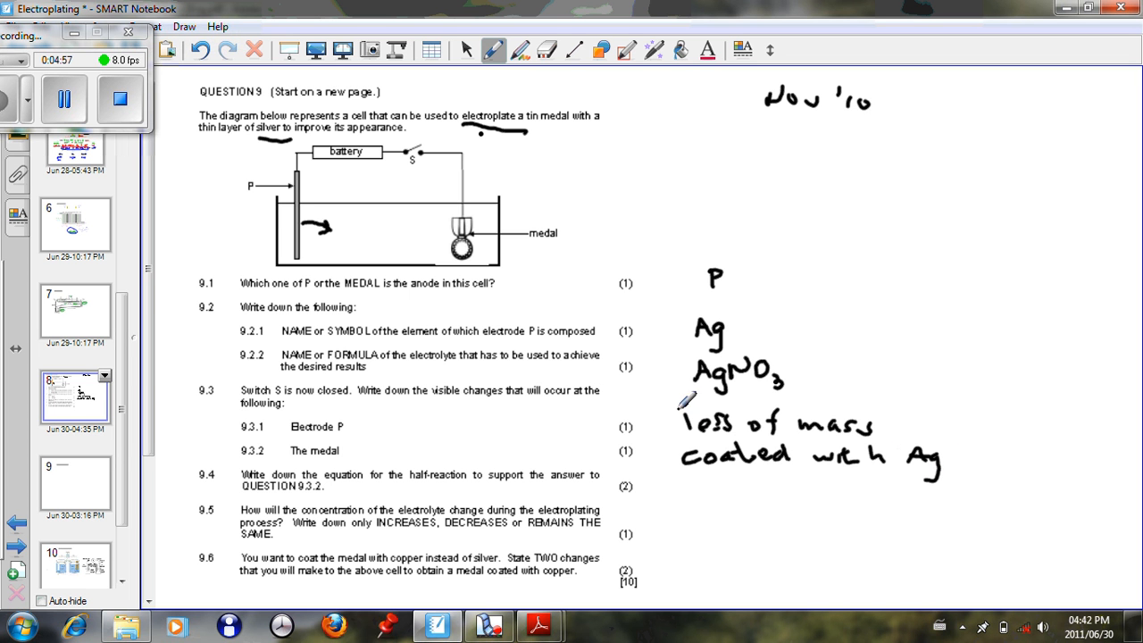
{"action": "mouse_move", "coordinate": [528, 214]}
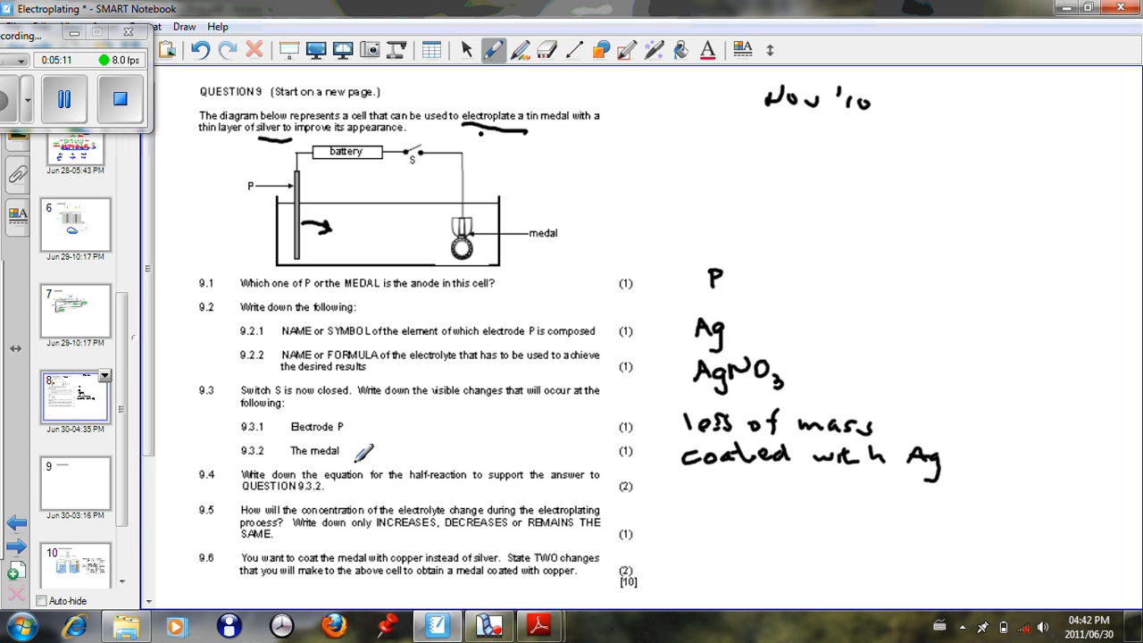
{"action": "mouse_move", "coordinate": [400, 230]}
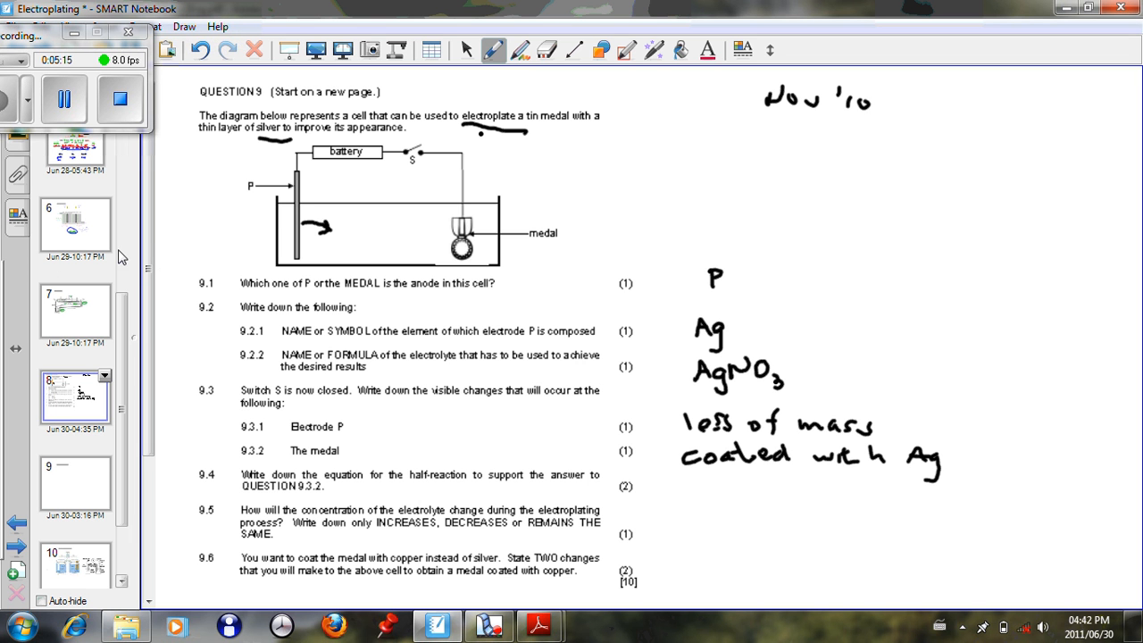
{"action": "scroll", "scroll_direction": "up", "scroll_amount": 3}
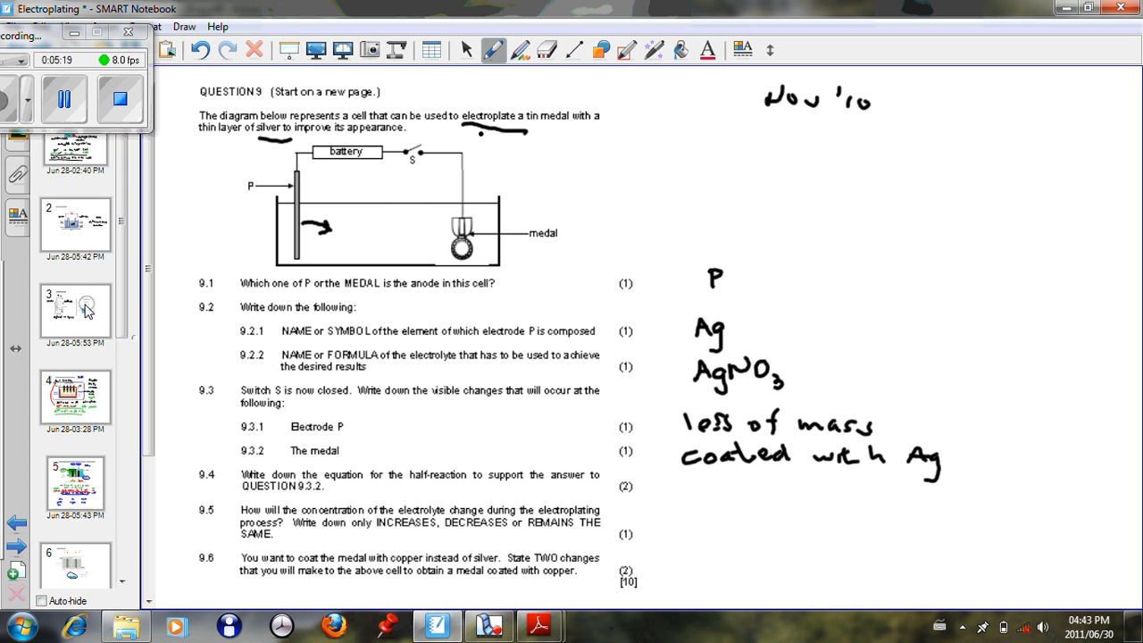
Step: Bring up the Electroplating page showing the Ag⁺ + e⁻ → Ag(s) half-reaction
{"action": "left_click", "coordinate": [75, 311]}
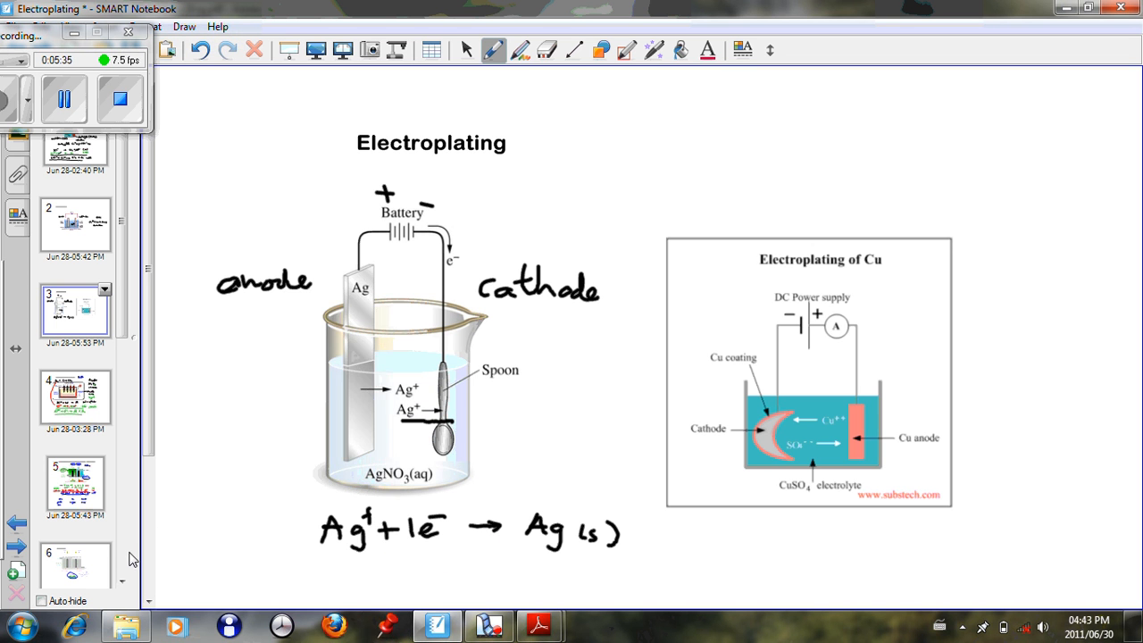
{"action": "scroll", "scroll_direction": "down", "scroll_amount": 3}
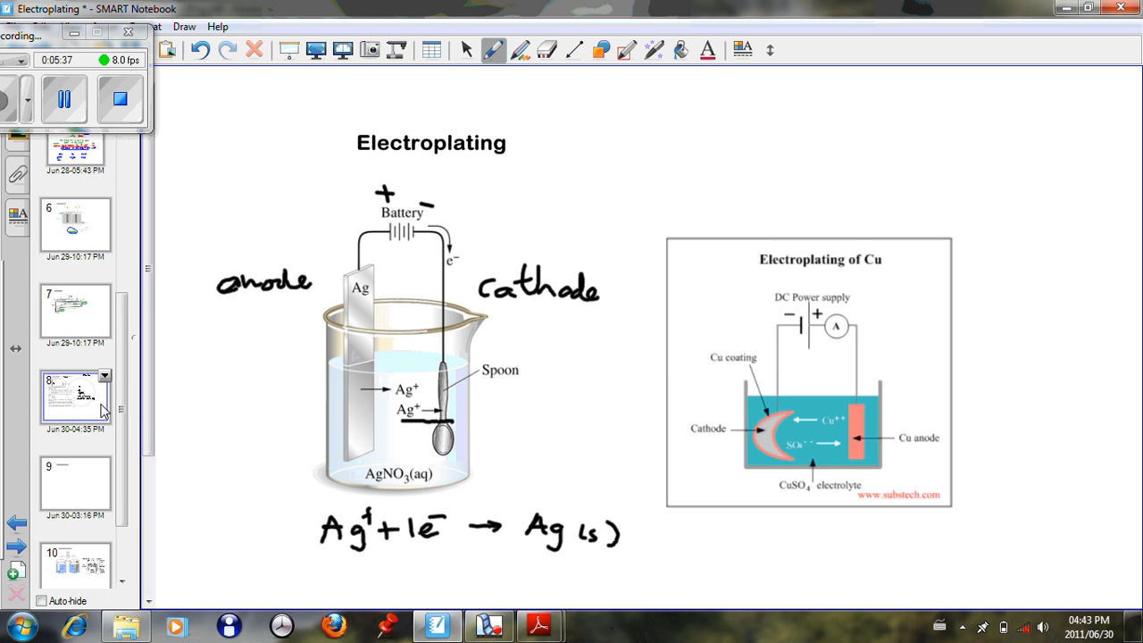
Step: On the Question 9 page, handwrite Ag⁺(aq) + 1e⁻ → Ag(s) beside 9.4
{"action": "left_click", "coordinate": [75, 397]}
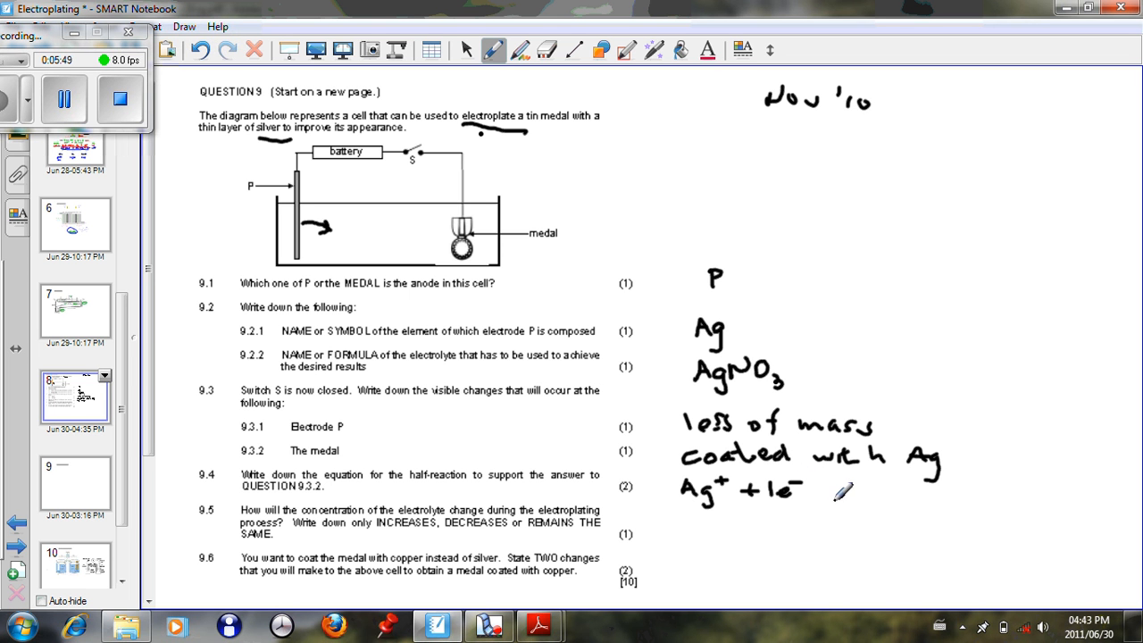
{"action": "left_click_drag", "start_coordinate": [821, 493], "coordinate": [857, 486]}
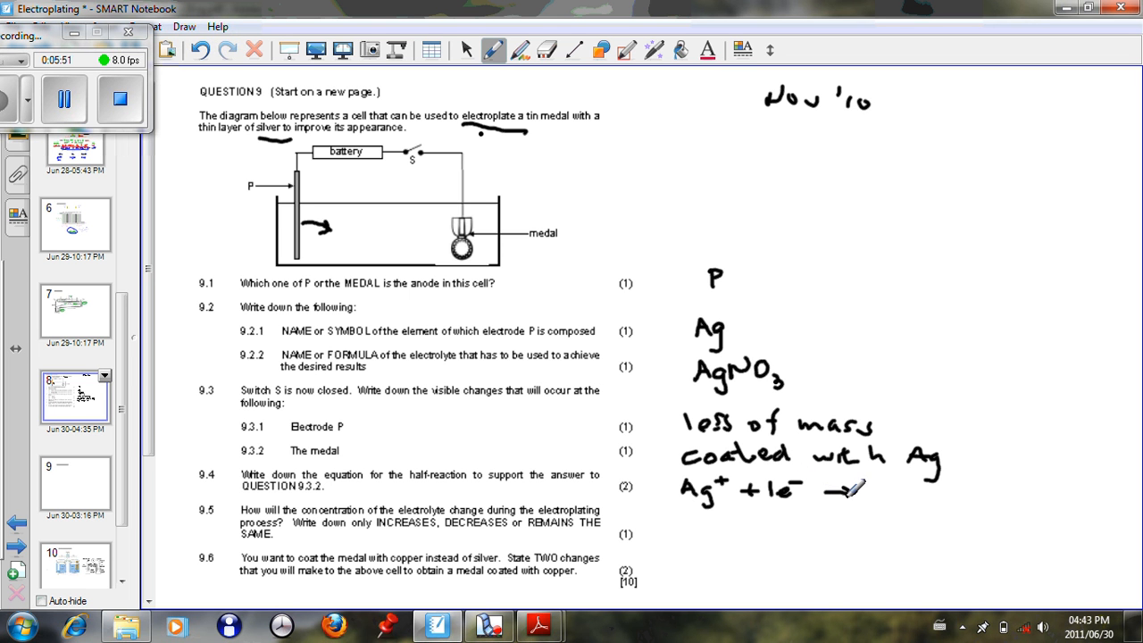
{"action": "left_click_drag", "start_coordinate": [854, 486], "coordinate": [911, 486]}
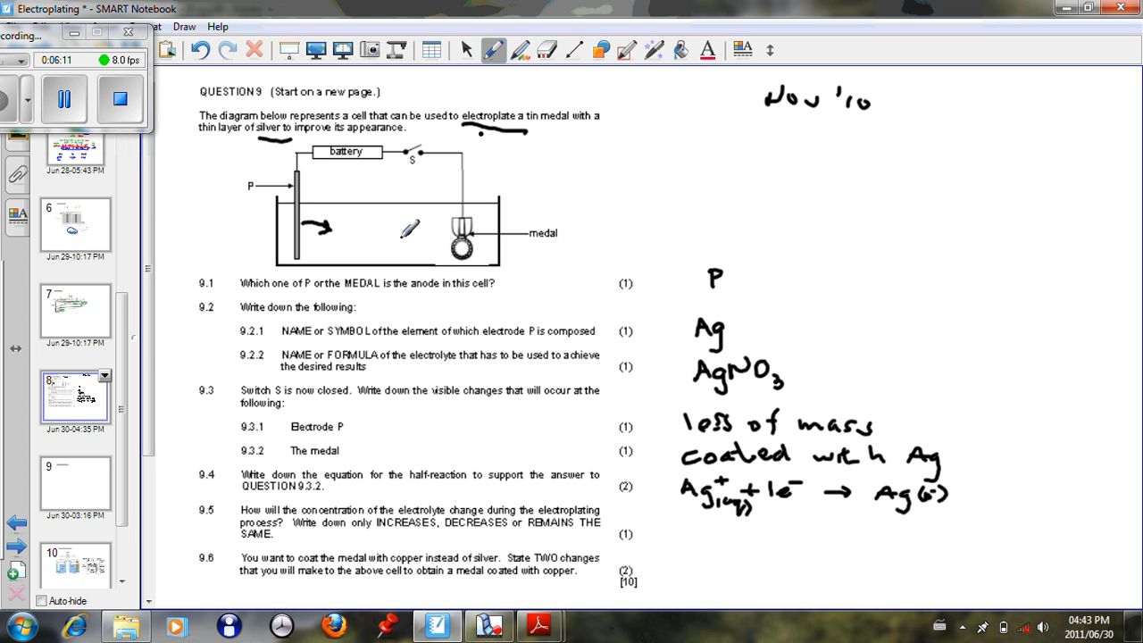
Step: Handwrite 'Ag+' with arrows beside the medal and beside electrode P in the cell diagram
{"action": "left_click_drag", "start_coordinate": [397, 236], "coordinate": [432, 250]}
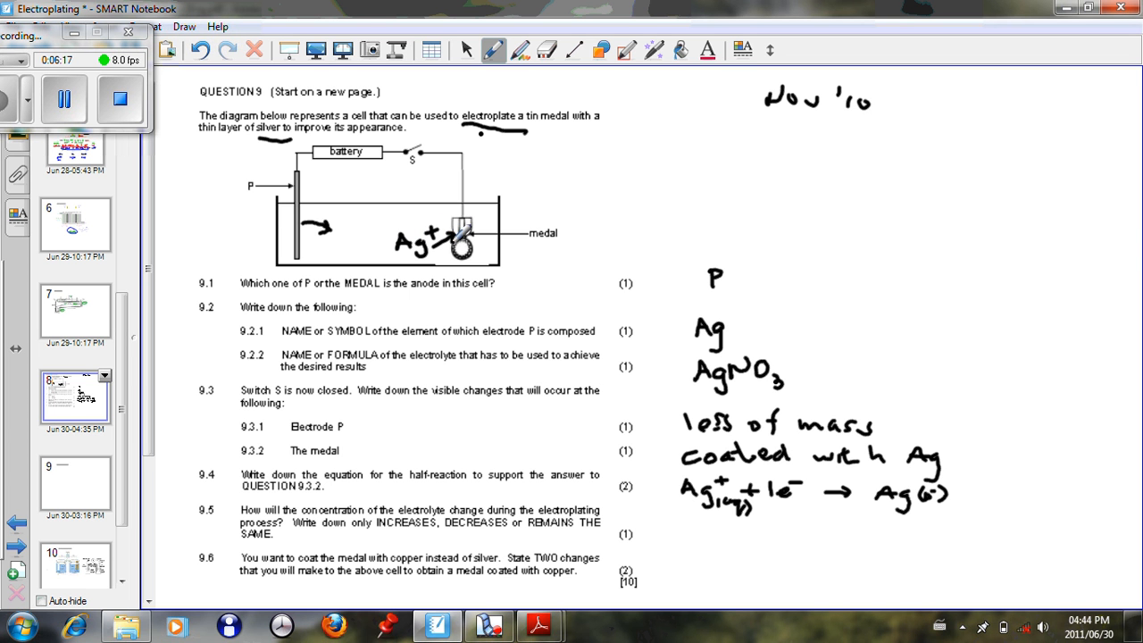
{"action": "mouse_move", "coordinate": [527, 312]}
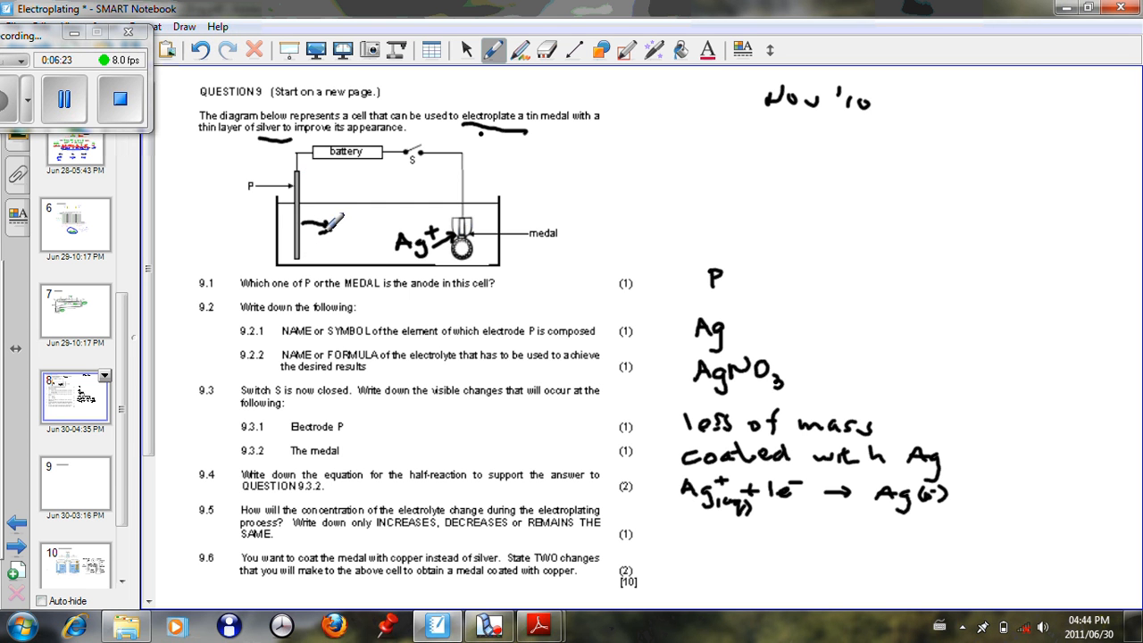
{"action": "left_click_drag", "start_coordinate": [322, 228], "coordinate": [353, 228]}
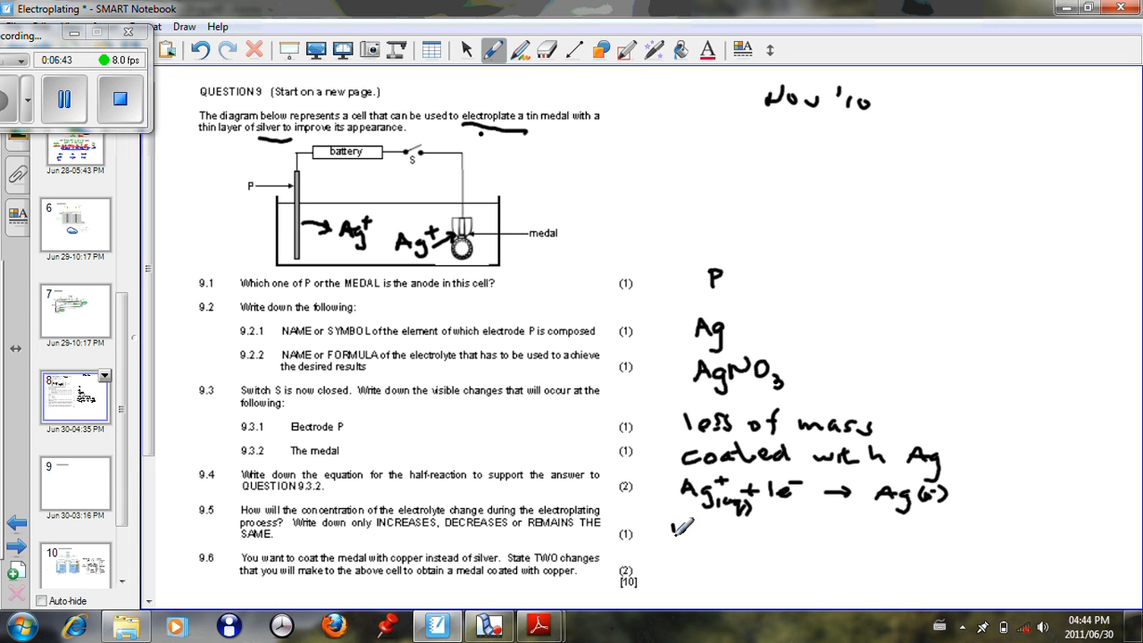
Step: Handwrite 'Remain the same' for 9.5 and start 'Replace P with' for 9.6
{"action": "left_click_drag", "start_coordinate": [675, 527], "coordinate": [723, 527]}
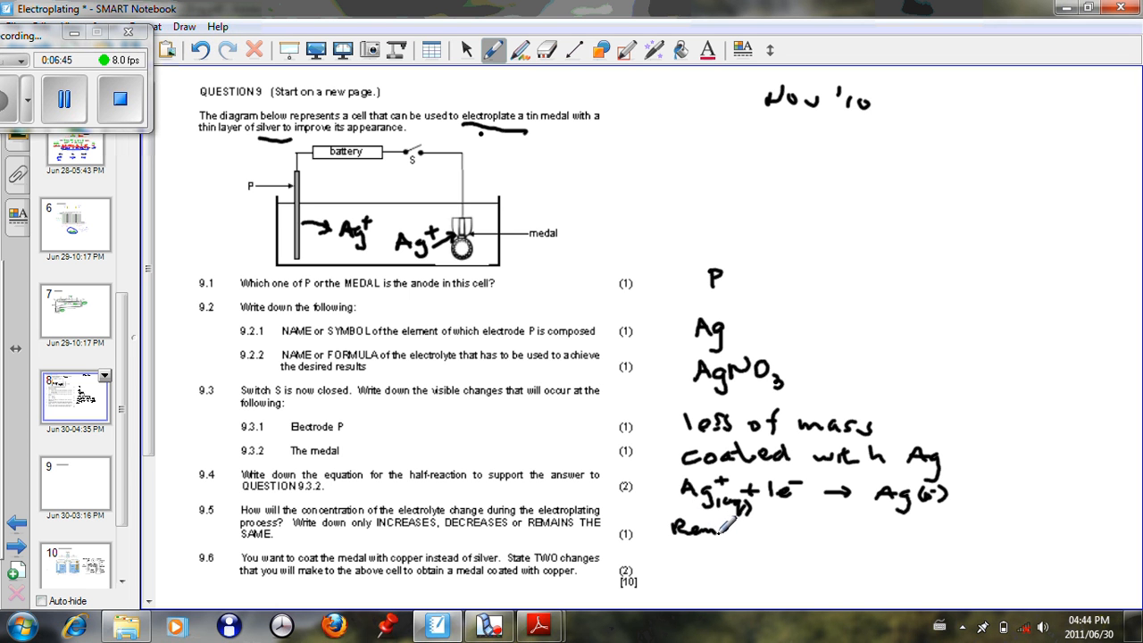
{"action": "left_click_drag", "start_coordinate": [741, 521], "coordinate": [782, 527]}
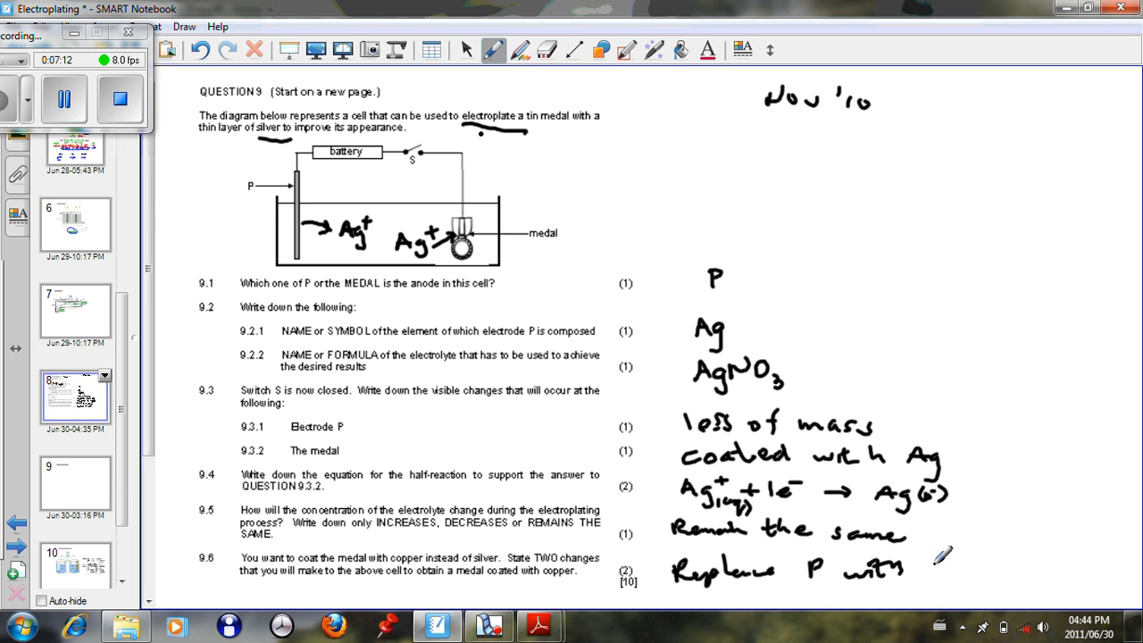
Step: Finish 9.6 as 'Replace P with Cu electrode' and 'Change the sol. CuSO4' below it
{"action": "type", "text": "Cu electrode"}
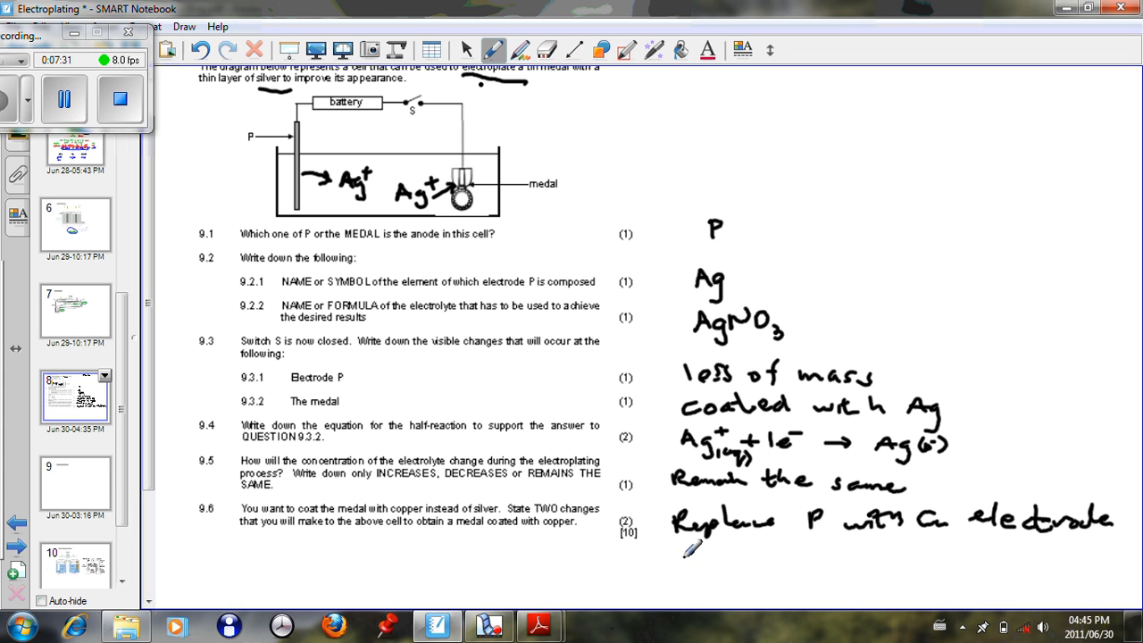
{"action": "left_click_drag", "start_coordinate": [674, 557], "coordinate": [750, 554]}
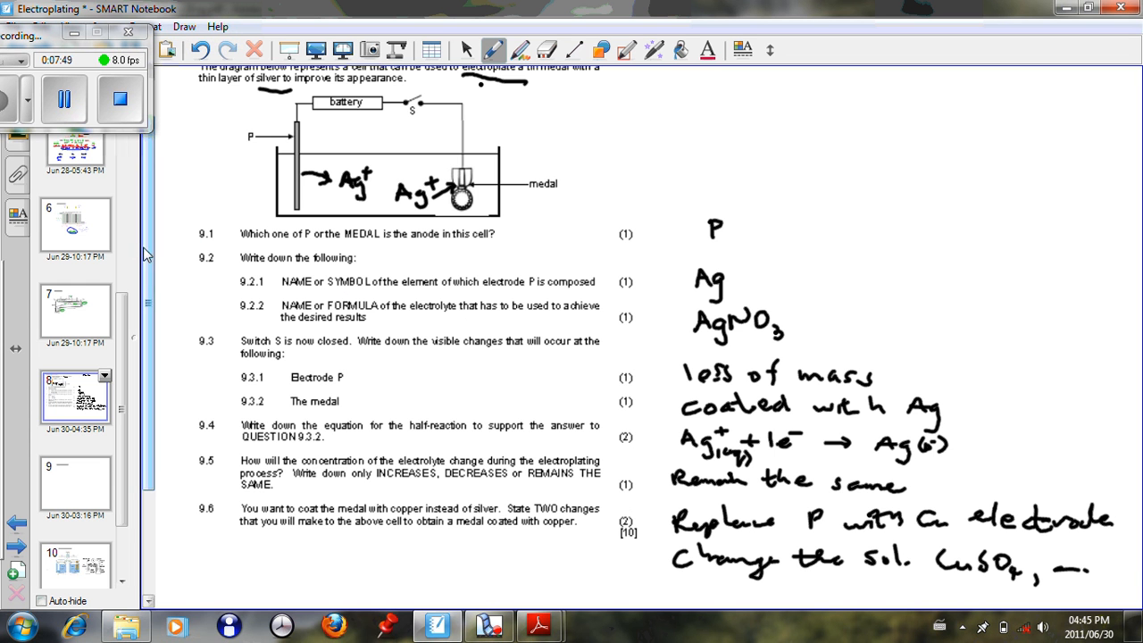
Step: Revisit the page 3 Electroplating copper-plating diagram, then return to the Question 9 page
{"action": "scroll", "scroll_direction": "up", "scroll_amount": 3}
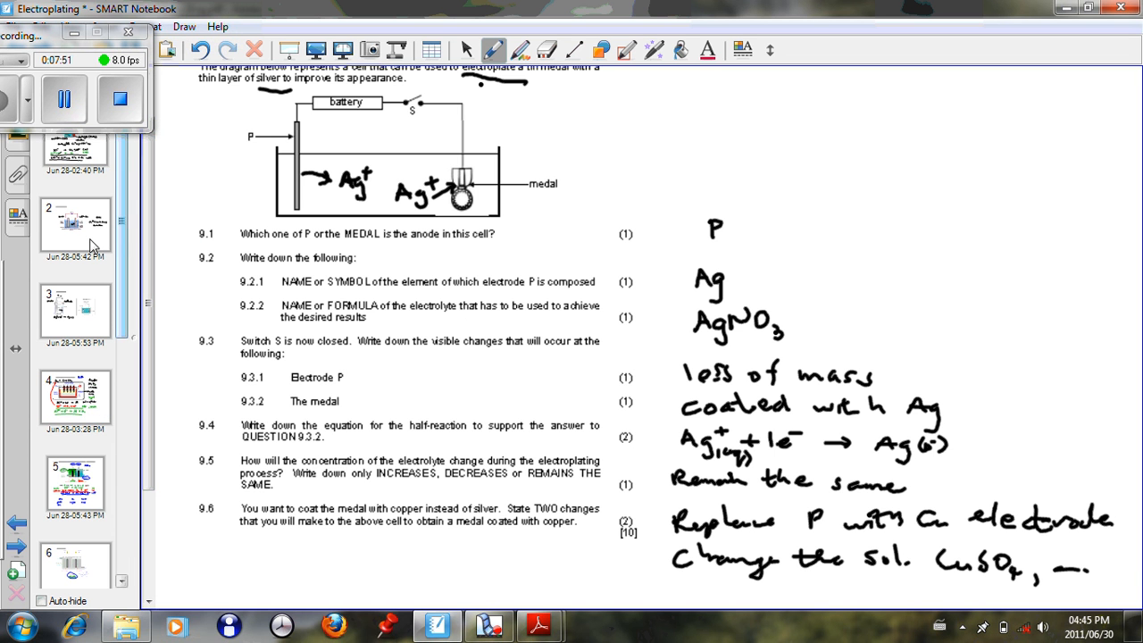
{"action": "left_click", "coordinate": [75, 307]}
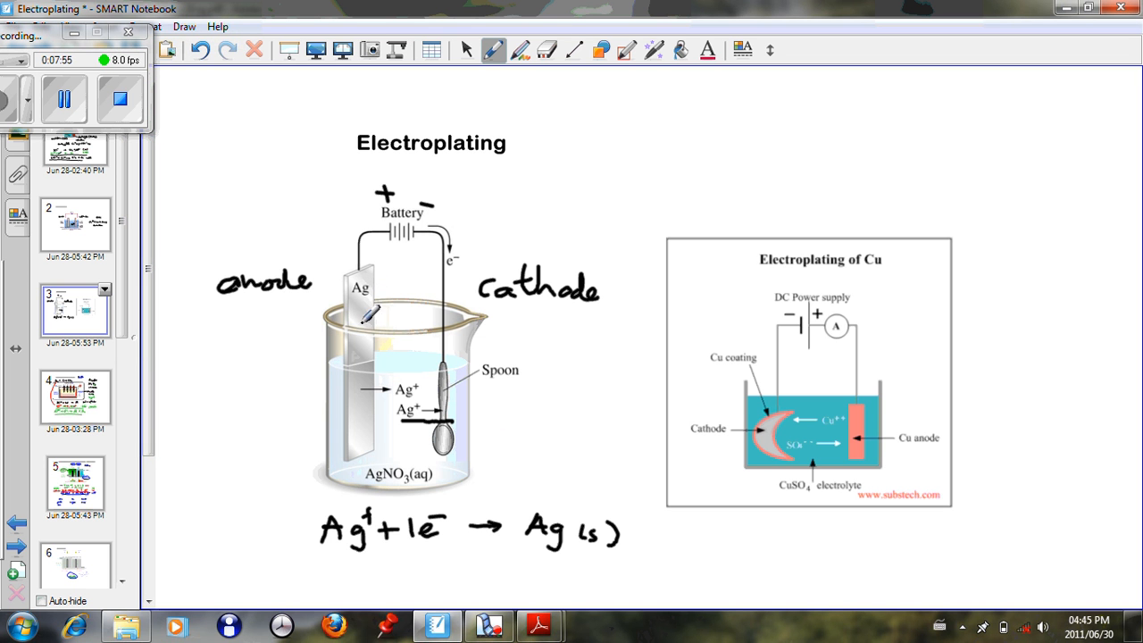
{"action": "mouse_move", "coordinate": [396, 397]}
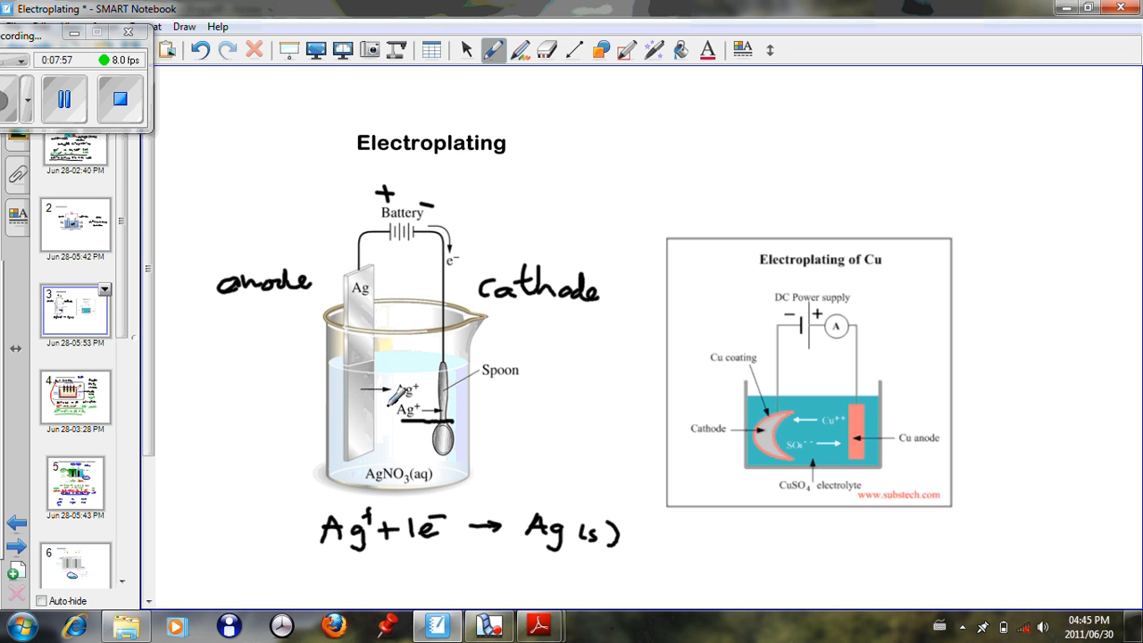
{"action": "mouse_move", "coordinate": [714, 421]}
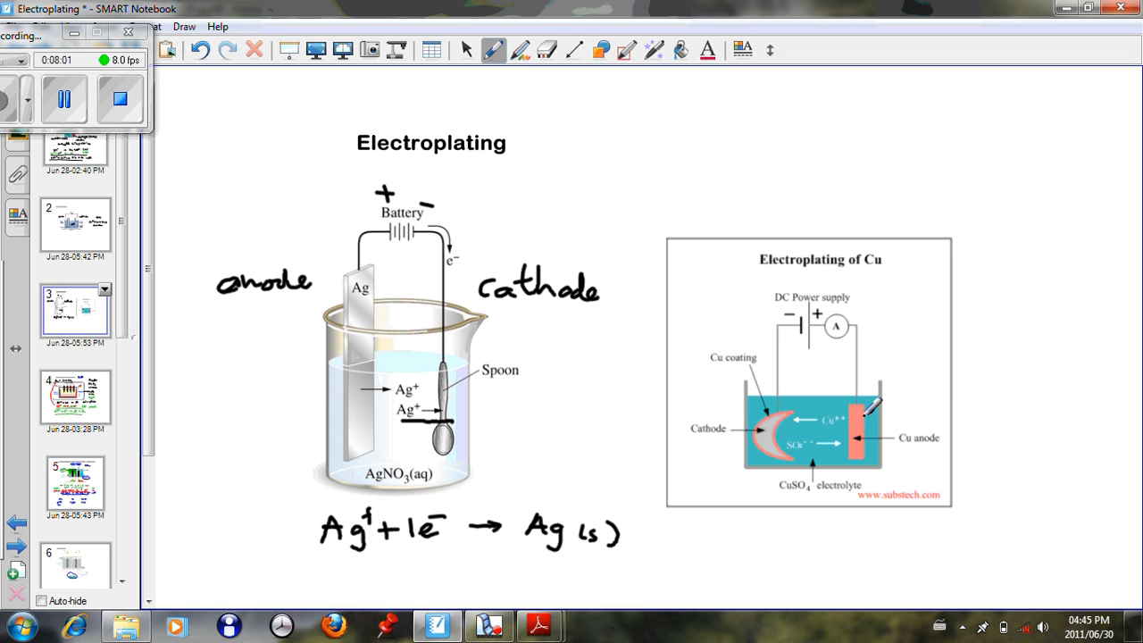
{"action": "mouse_move", "coordinate": [840, 468]}
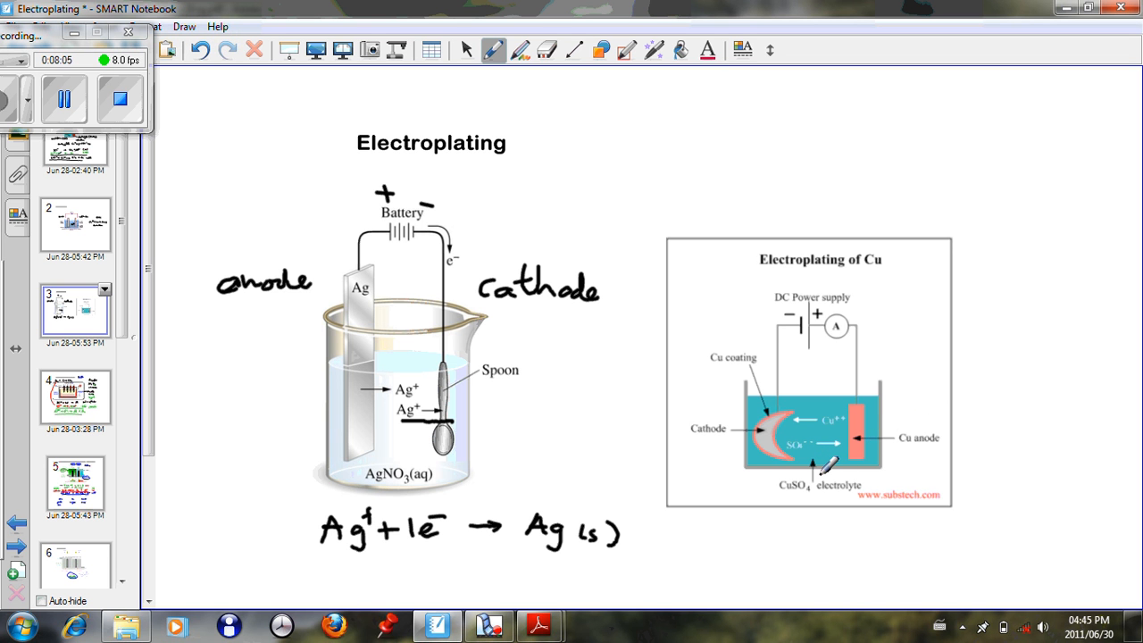
{"action": "mouse_move", "coordinate": [866, 330]}
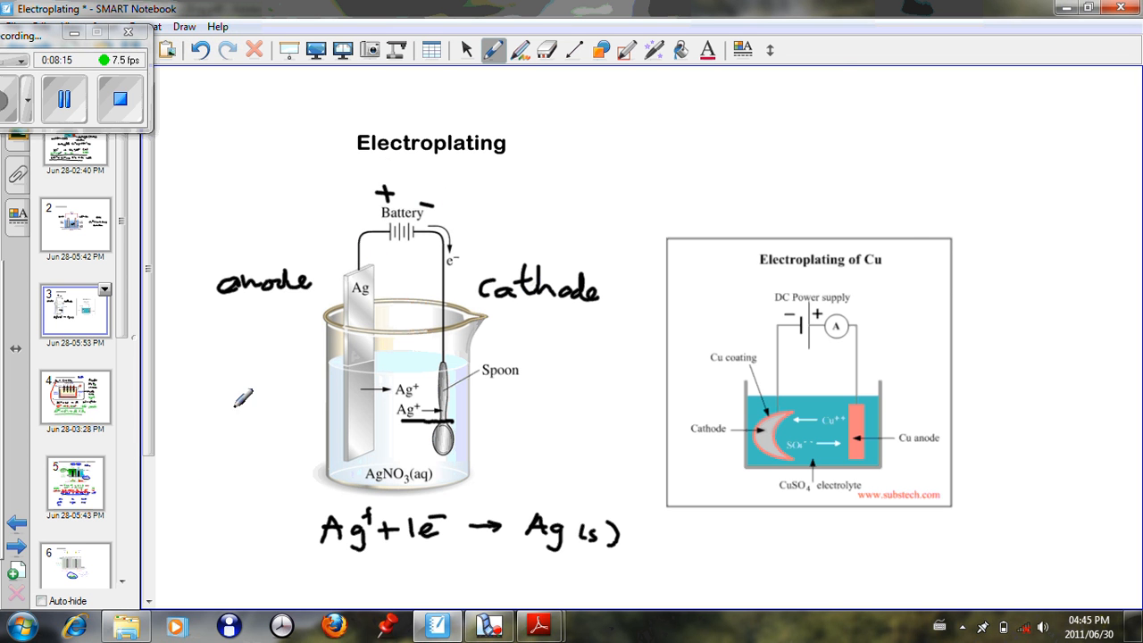
{"action": "scroll", "scroll_direction": "down", "scroll_amount": 3}
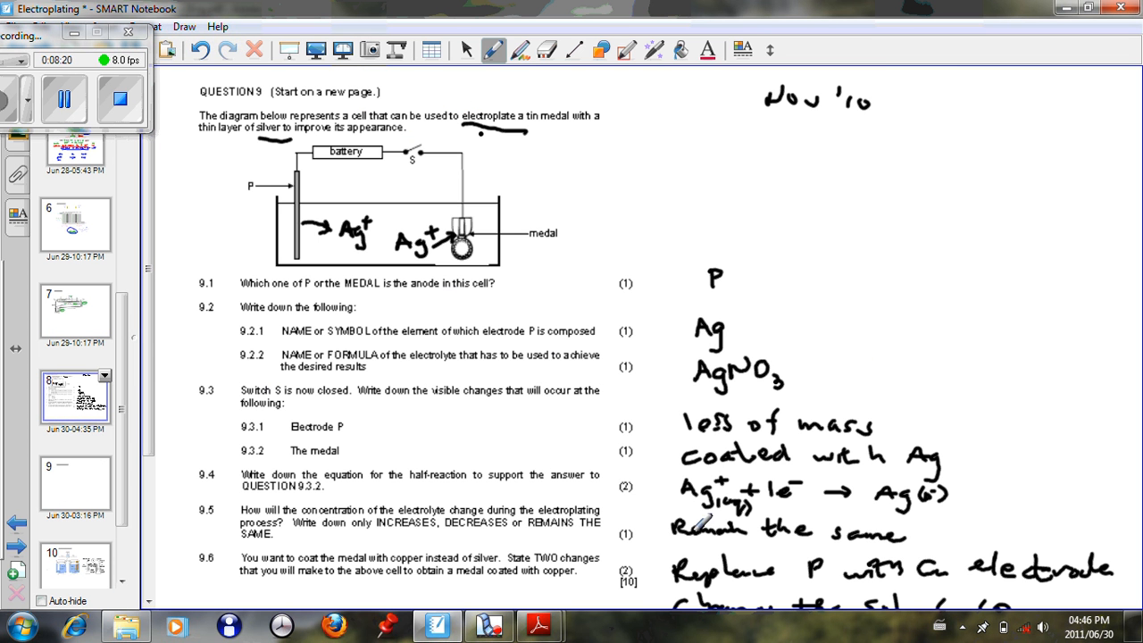
{"action": "mouse_move", "coordinate": [875, 315]}
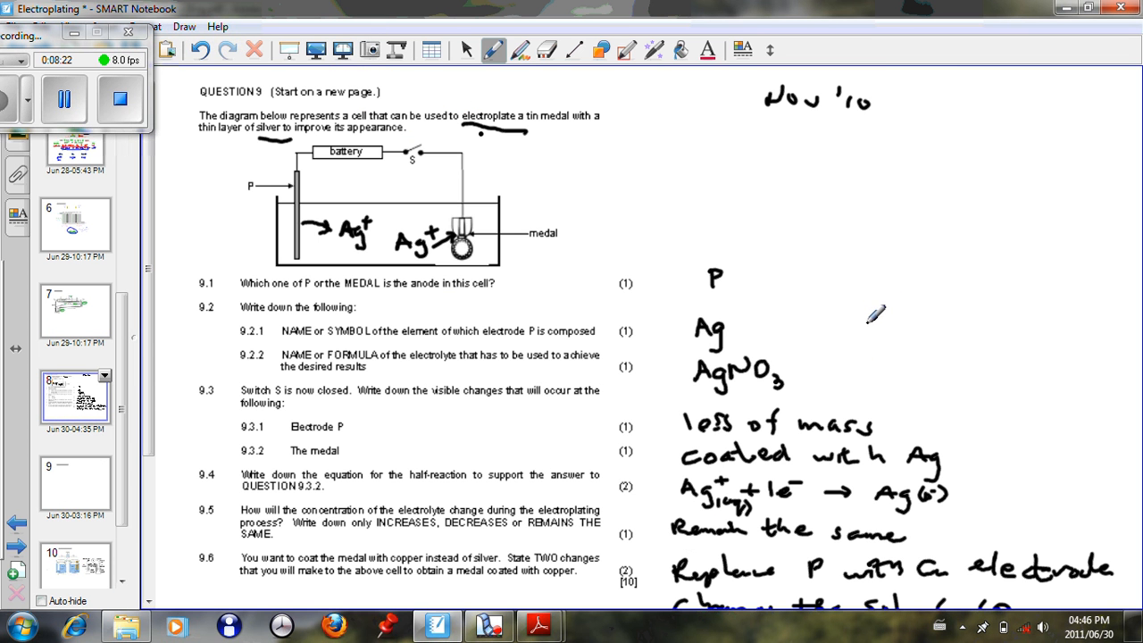